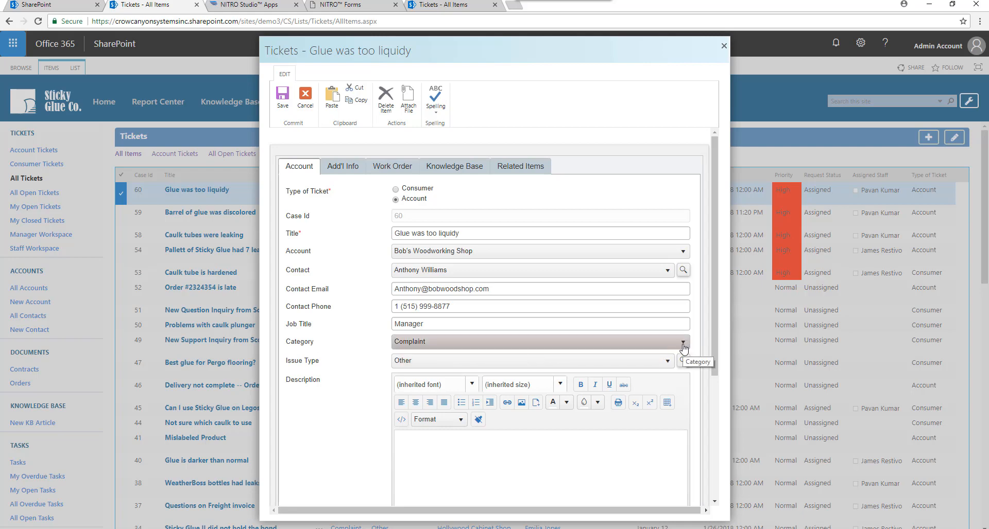
# Set the ticket's Category to Delivery and Issue Type to Damaged Goods, then show Add'l Info.
pyautogui.click(539, 341)
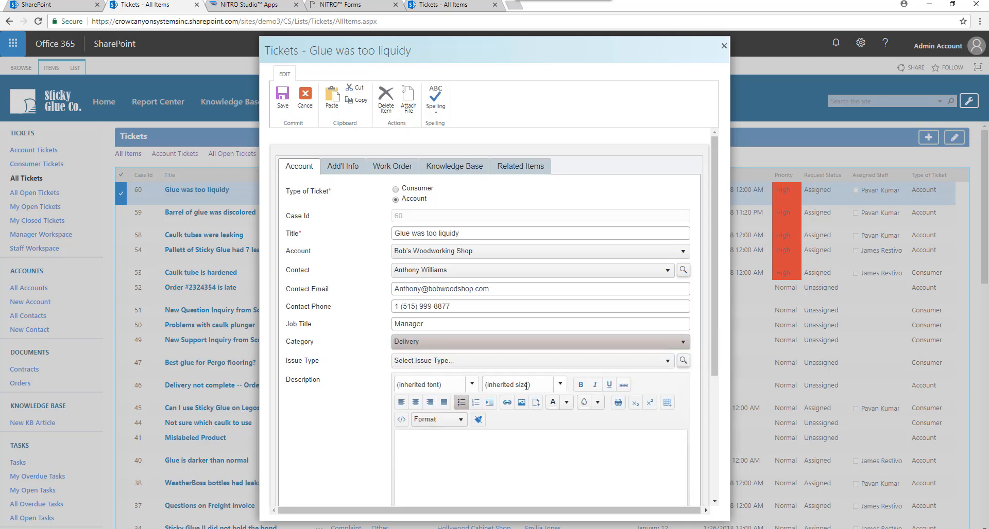
pyautogui.click(529, 360)
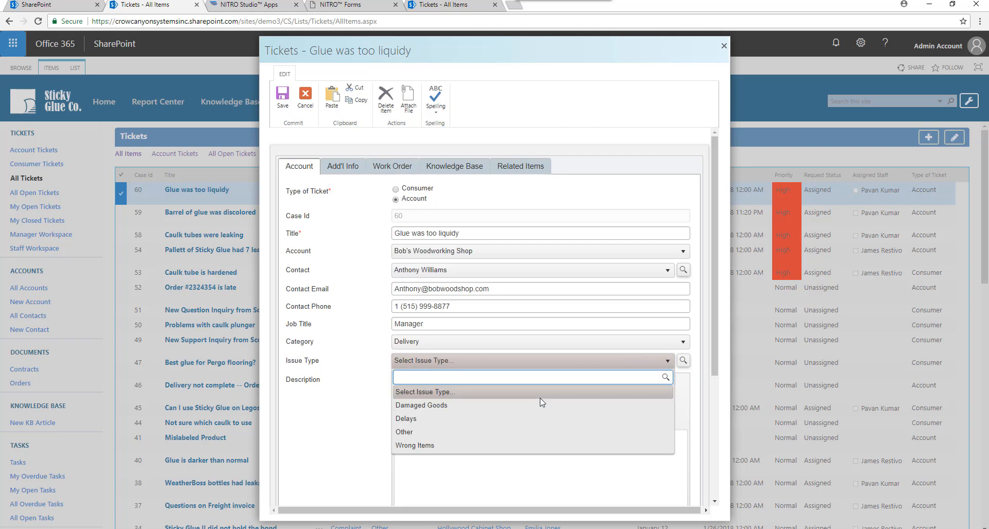
pyautogui.click(420, 405)
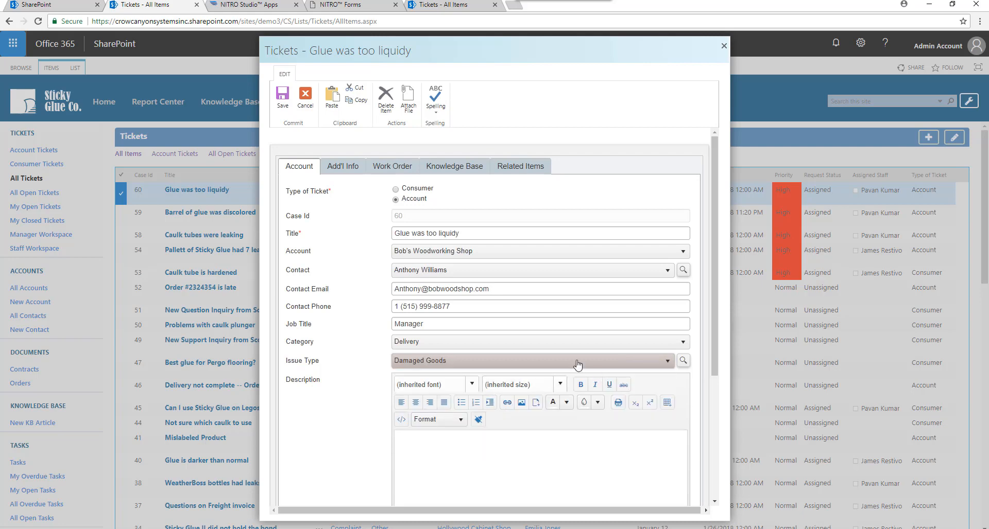
pyautogui.click(342, 166)
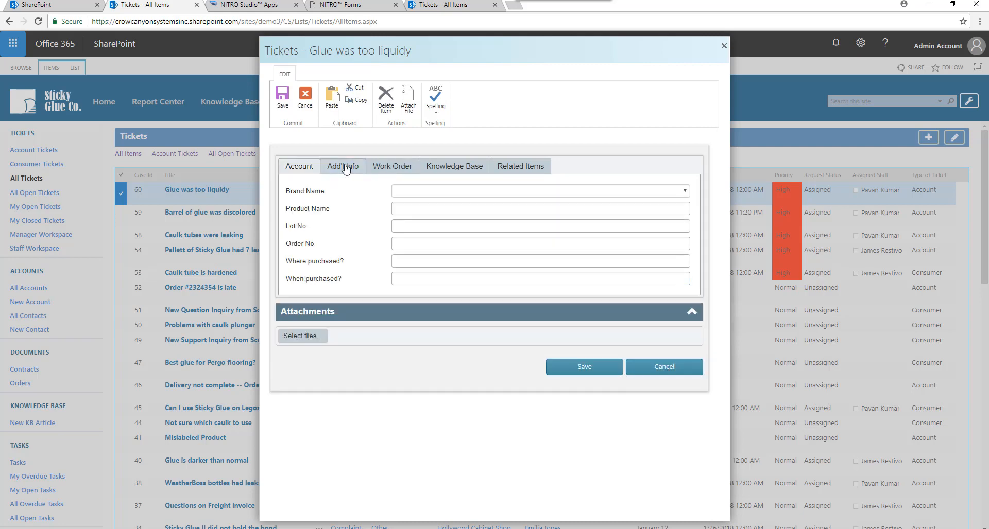
pyautogui.click(343, 165)
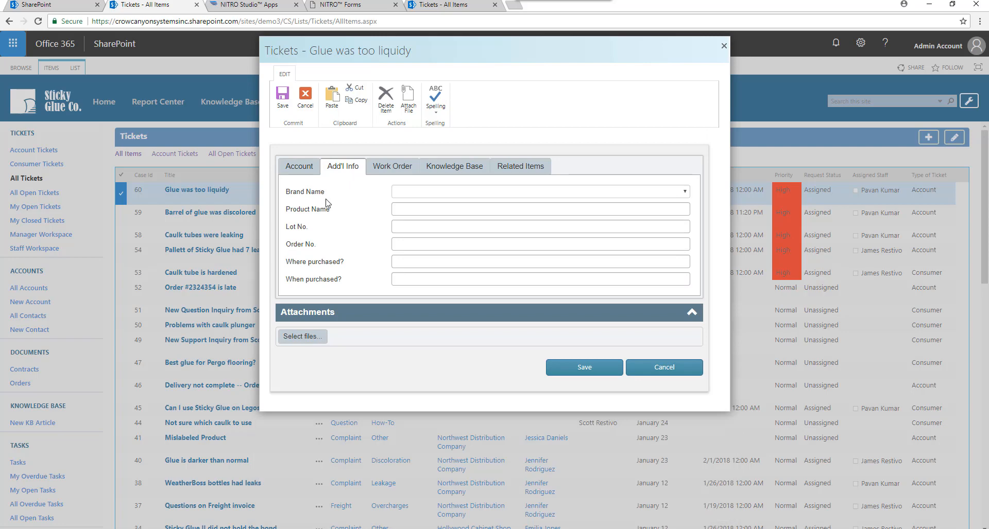
pyautogui.moveTo(321, 211)
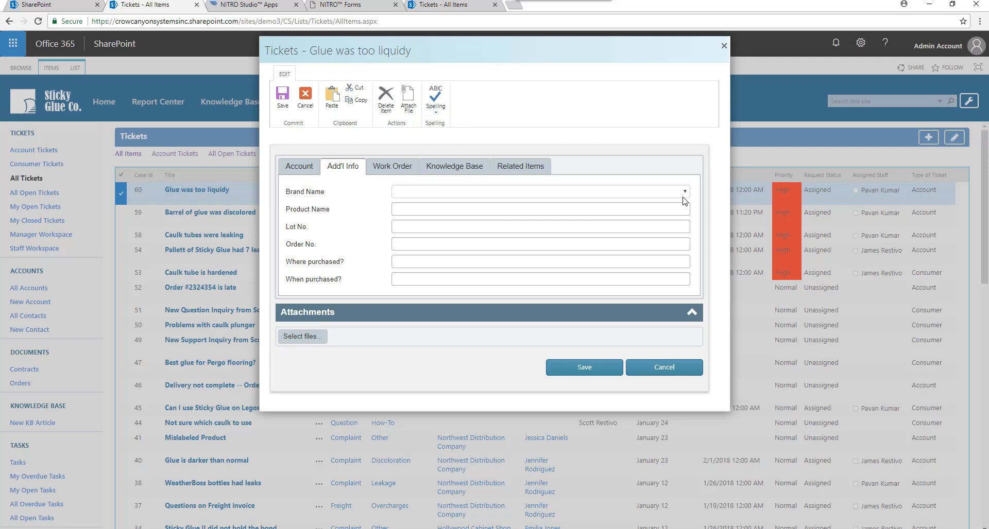
pyautogui.click(684, 192)
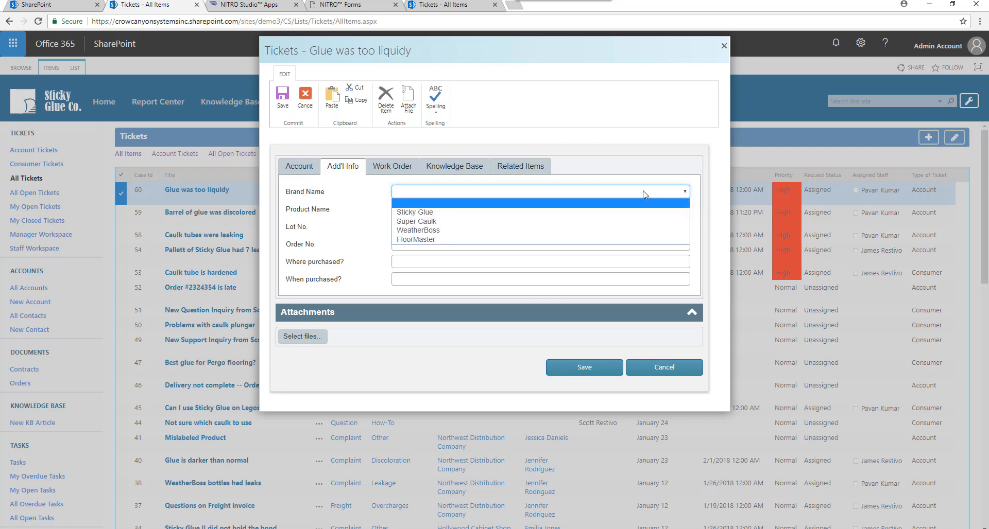
pyautogui.click(540, 209)
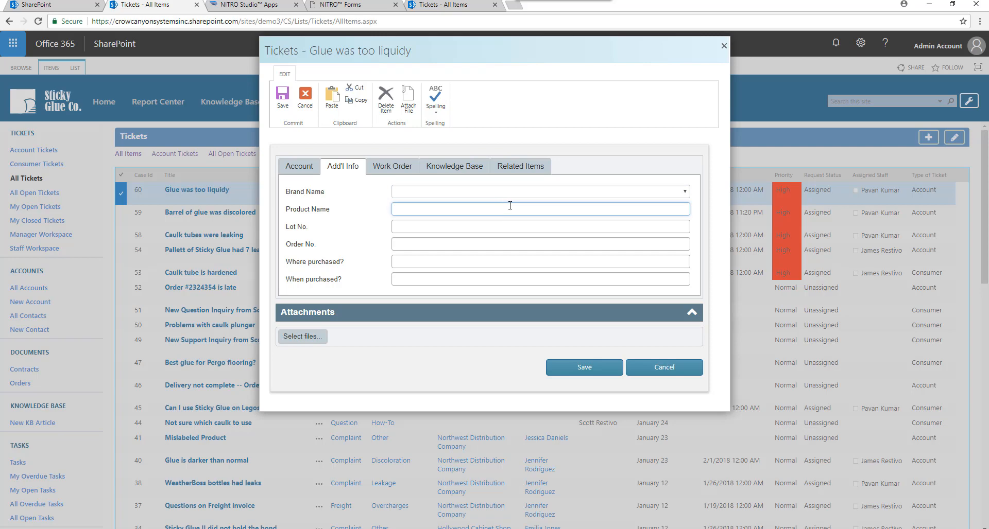
pyautogui.click(539, 208)
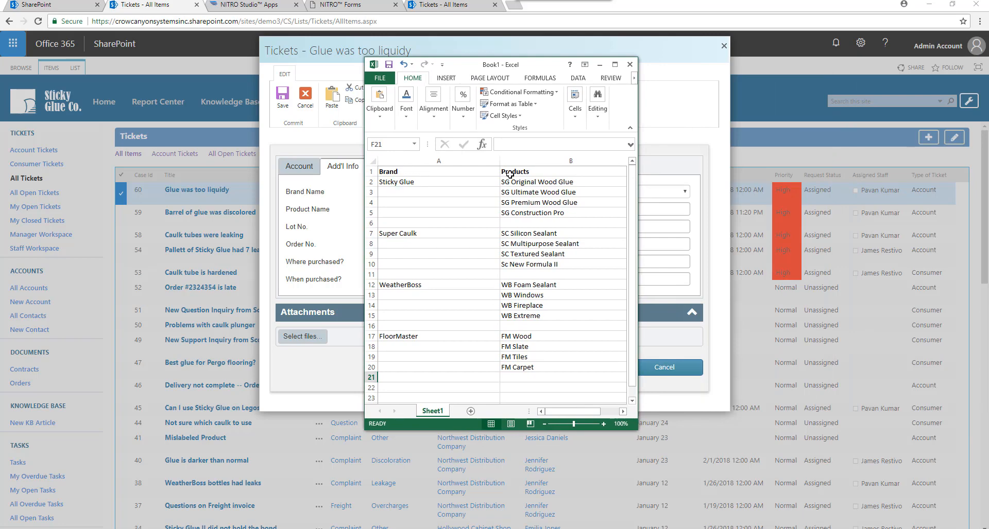
pyautogui.moveTo(416, 319)
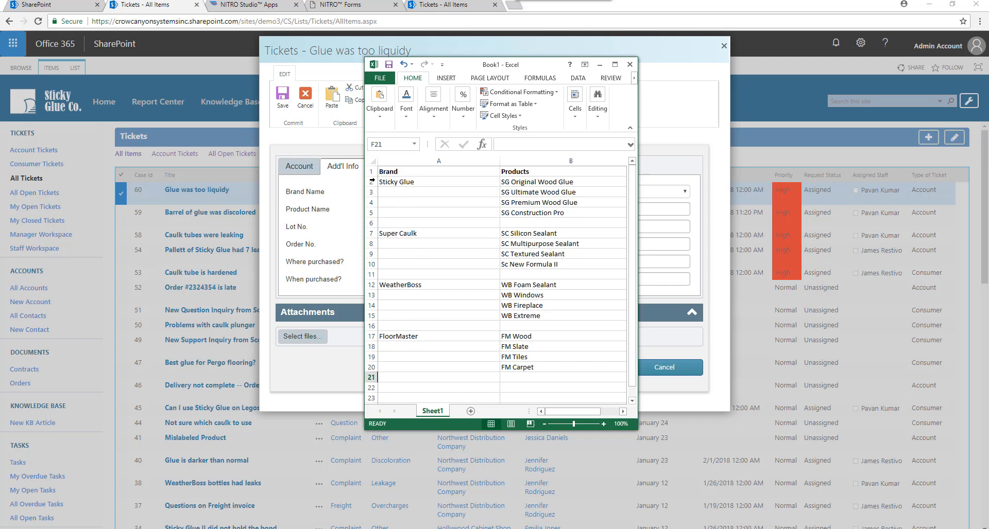
pyautogui.moveTo(507, 189)
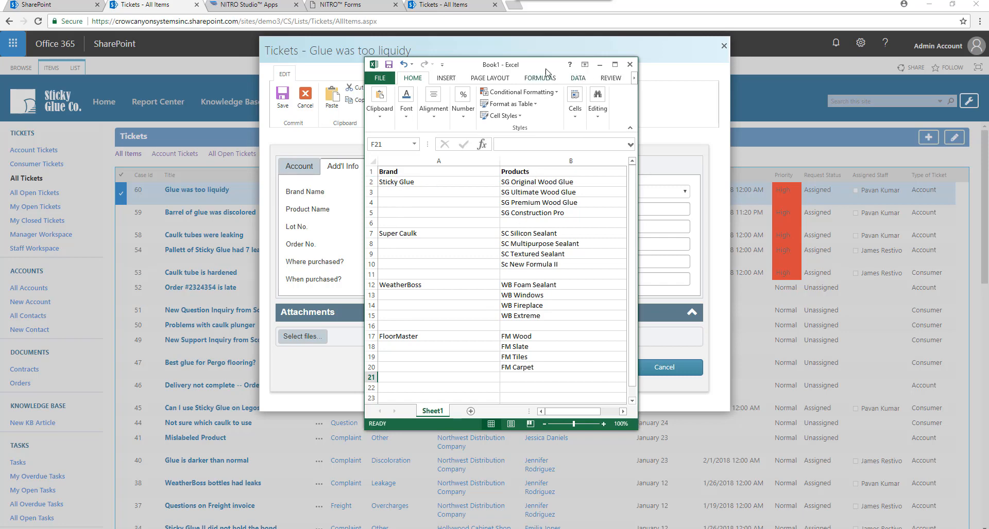
# Close the Book1 workbook listing brands and their products.
pyautogui.click(629, 64)
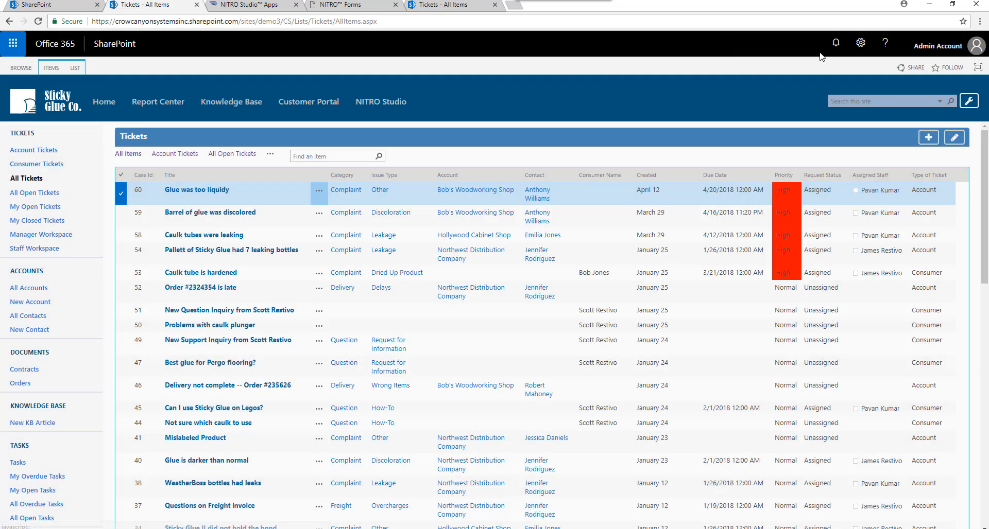
# Create a custom list named 'Brand' through Add an app and open it.
pyautogui.click(860, 43)
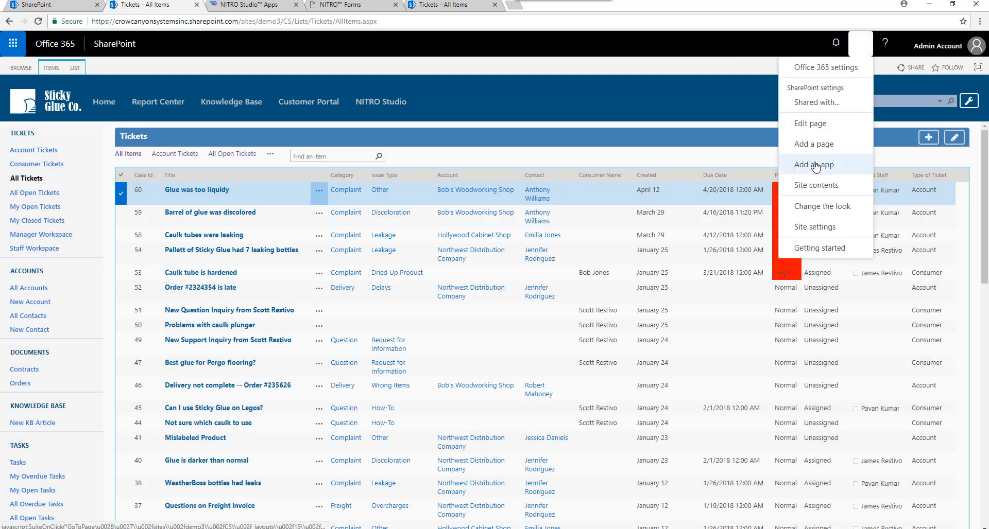
pyautogui.click(814, 165)
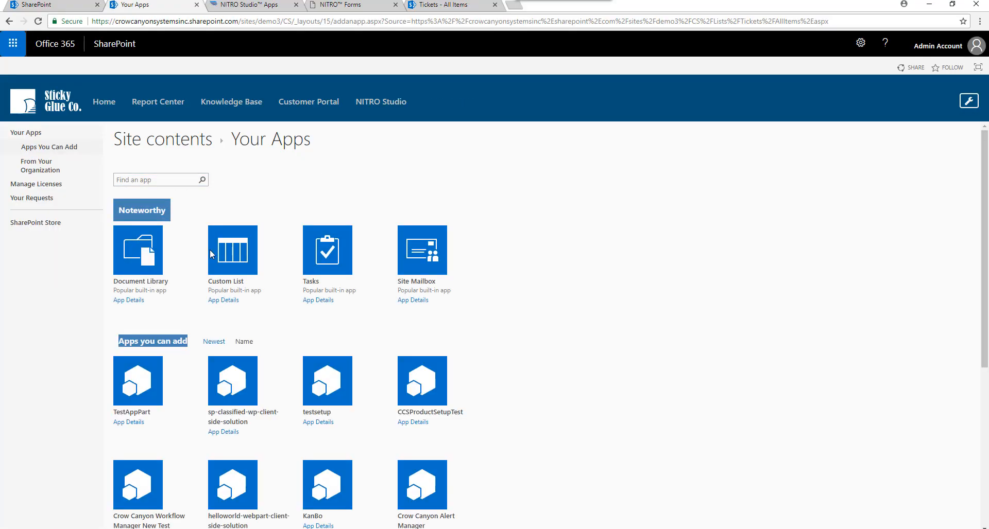
pyautogui.click(421, 250)
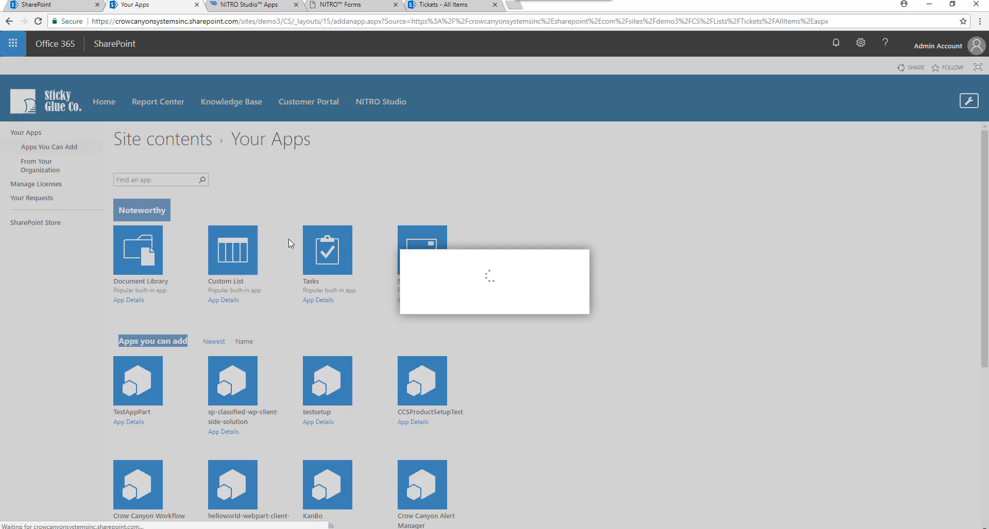
pyautogui.click(232, 250)
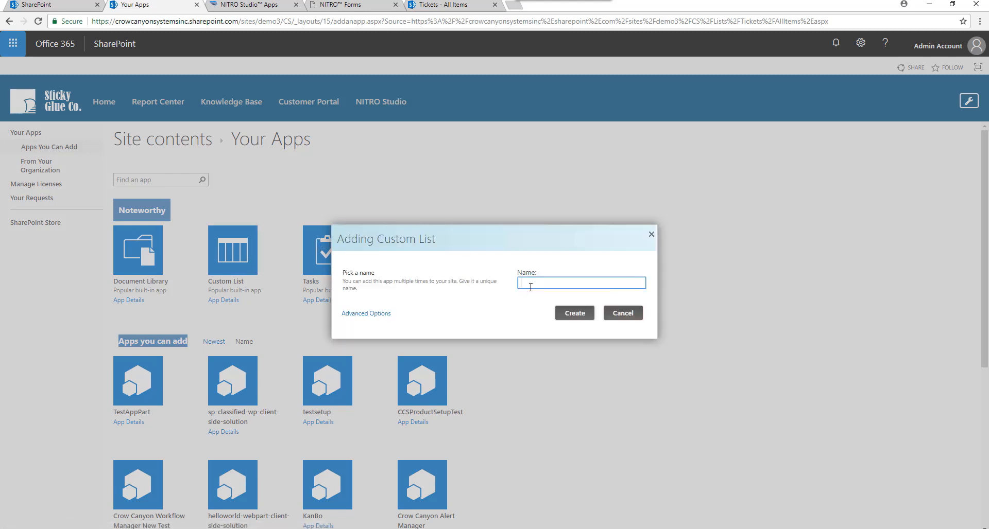
pyautogui.write('Brand')
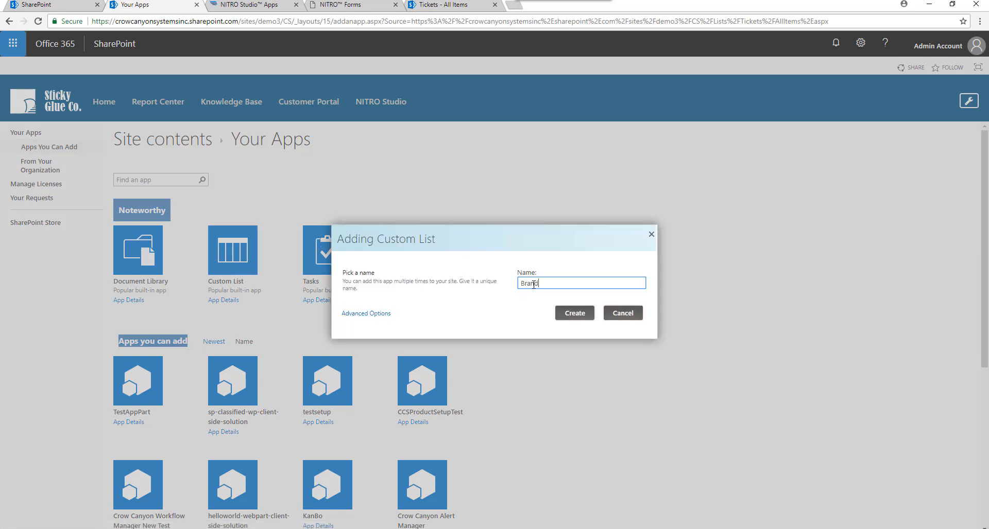
pyautogui.click(573, 313)
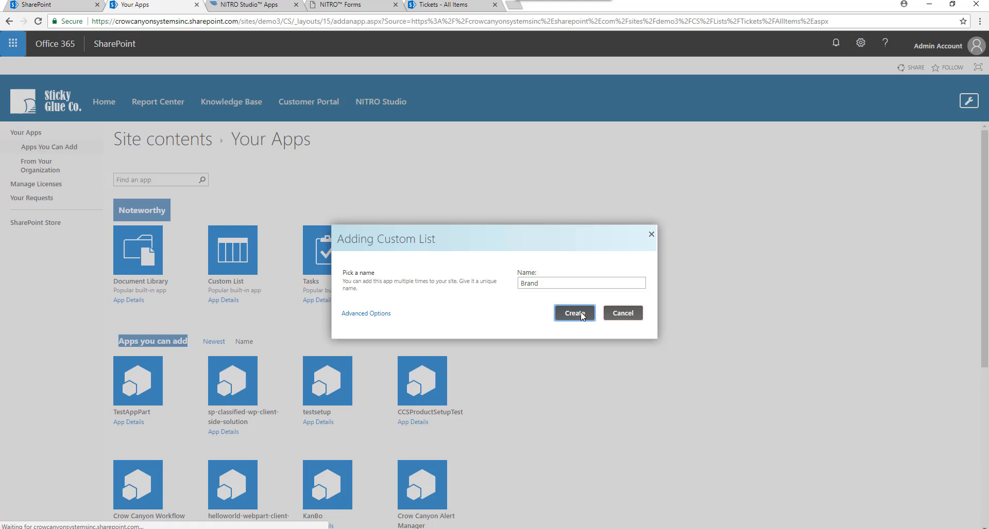
pyautogui.click(573, 313)
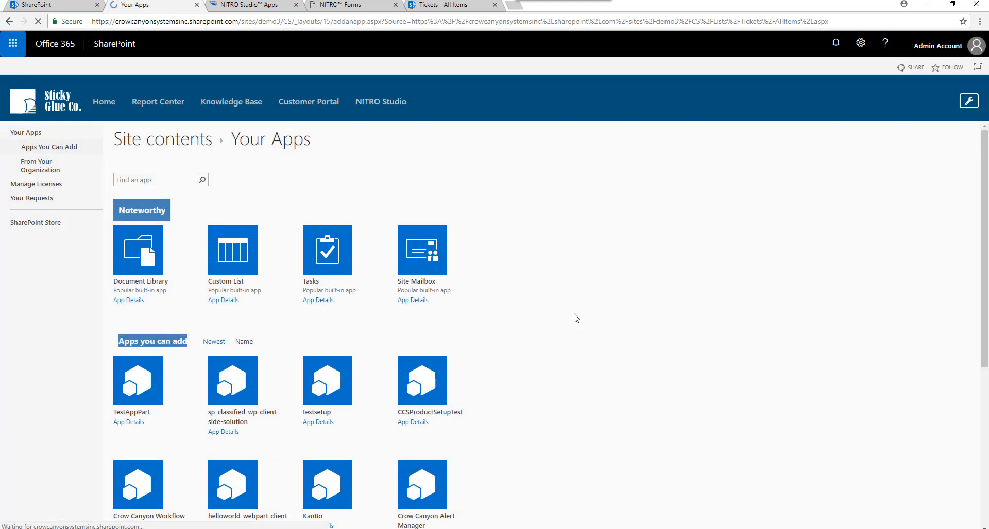
pyautogui.click(9, 21)
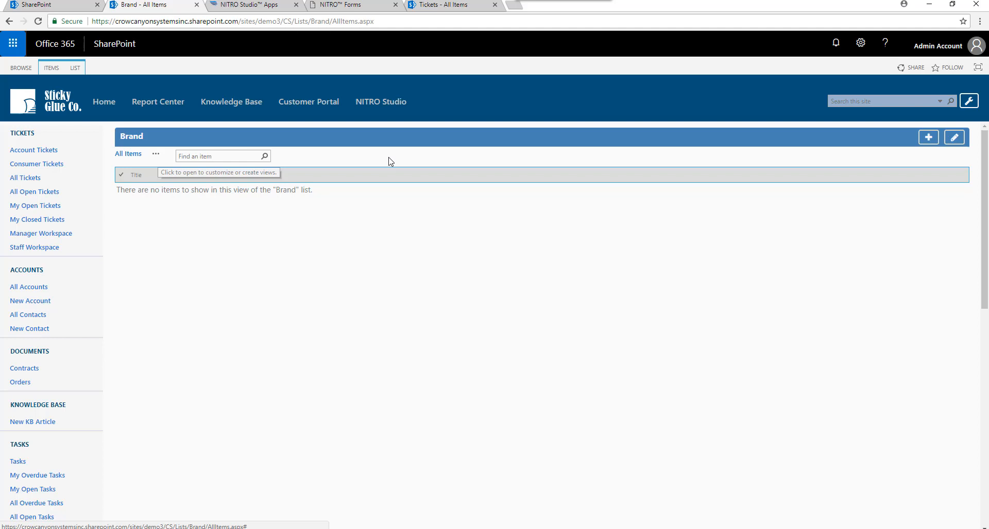
# Add Sticky Glue and Super Caulk as items in the Brand list.
pyautogui.click(927, 137)
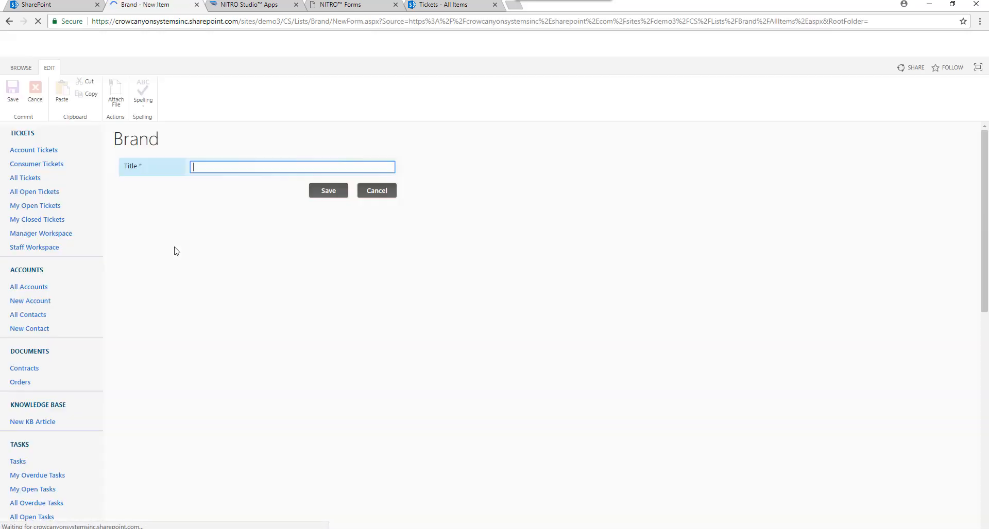
pyautogui.write('Sticky Glue')
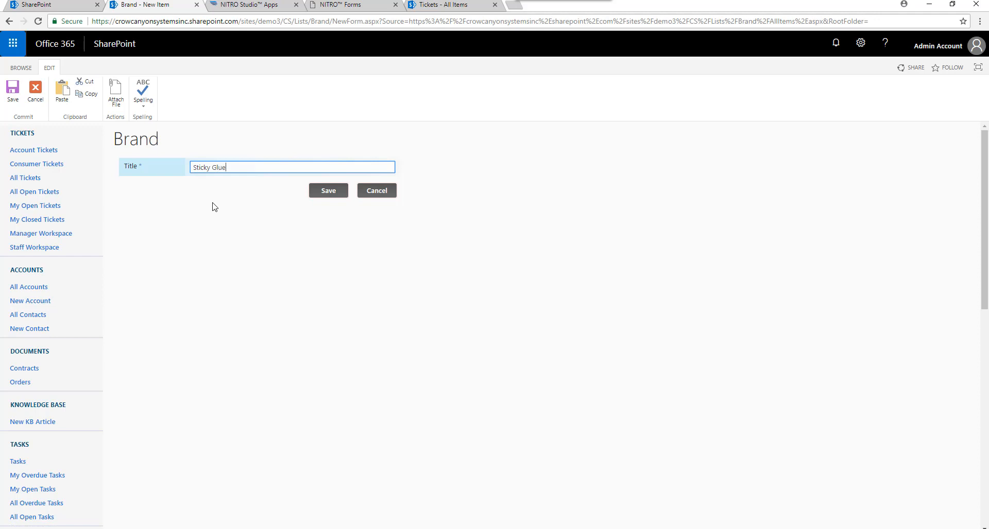
pyautogui.click(328, 190)
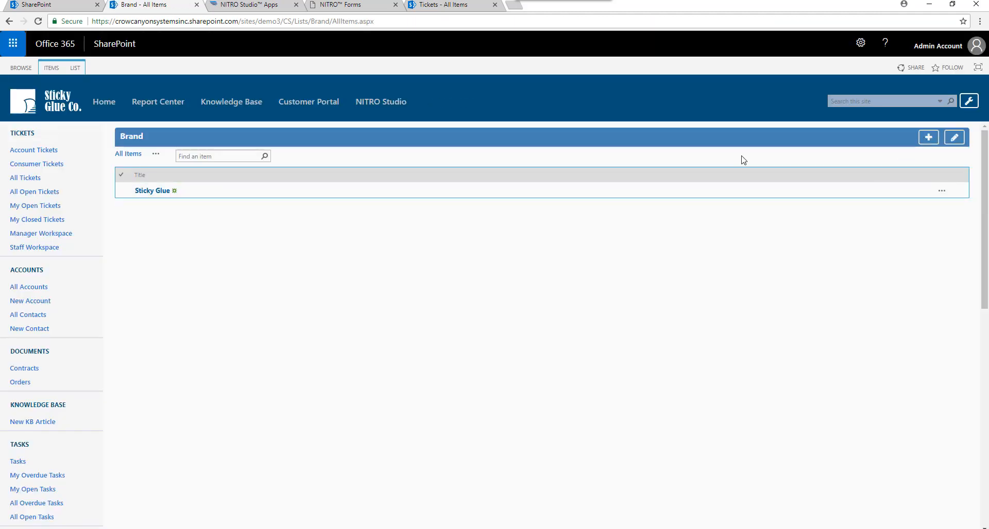
pyautogui.write('Super Cau')
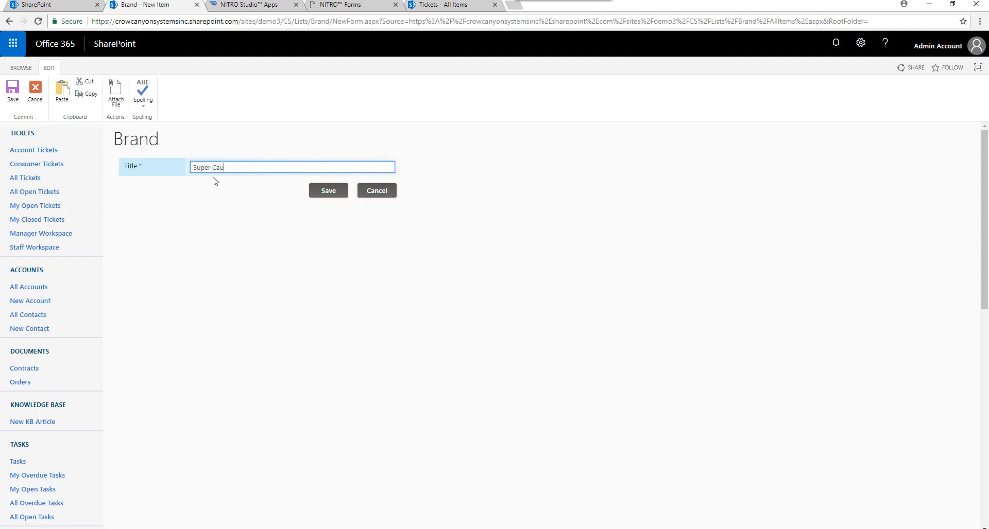
pyautogui.write('lk')
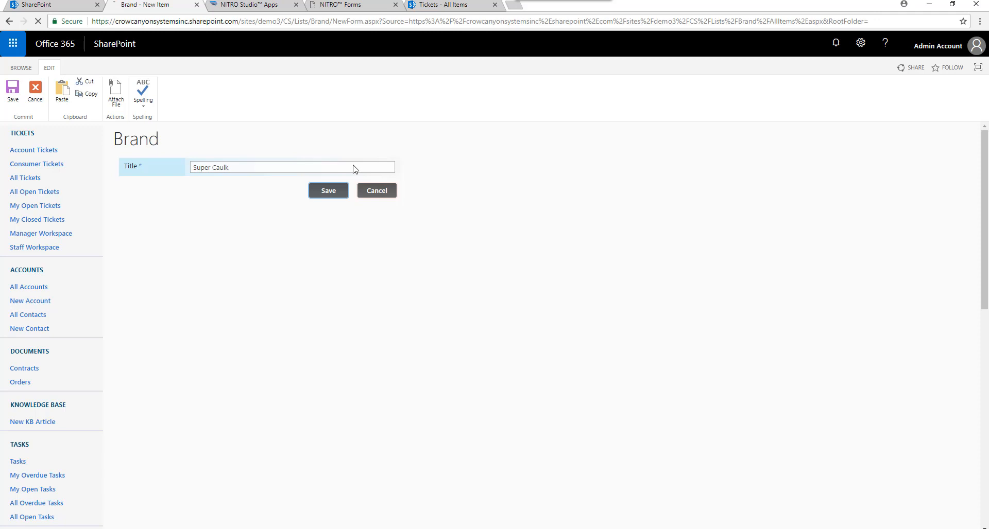
pyautogui.click(328, 190)
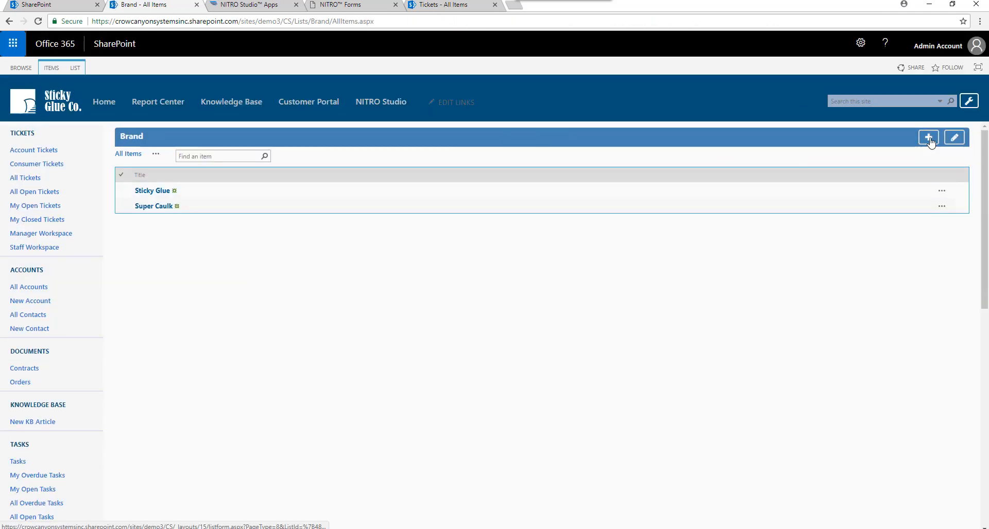
# Add WeatherBoss and FloorMaster as further Brand list items.
pyautogui.click(928, 138)
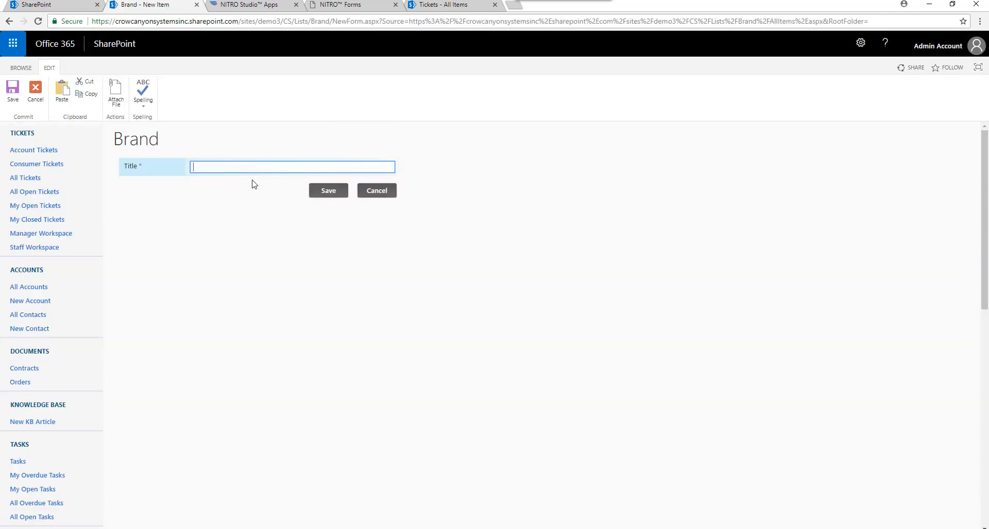
pyautogui.write('WeatherBoss')
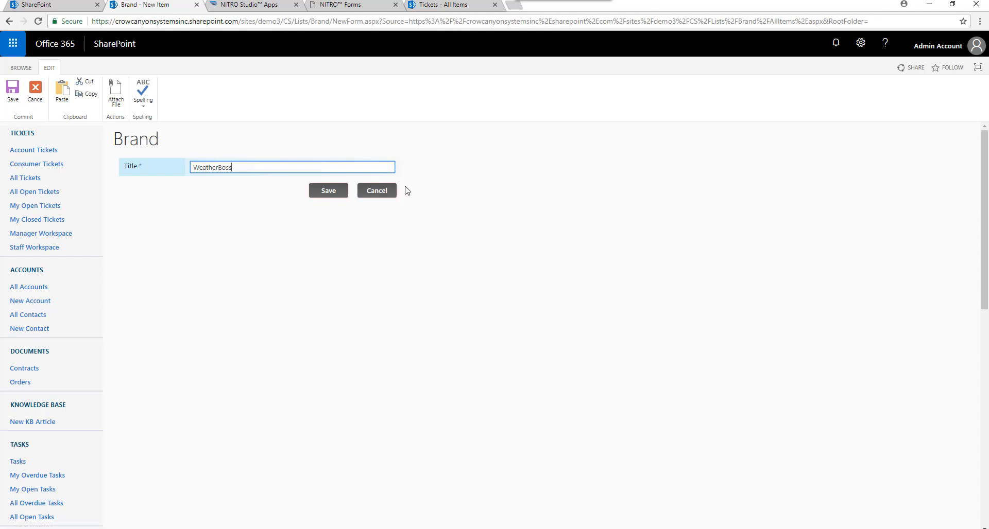
pyautogui.click(328, 190)
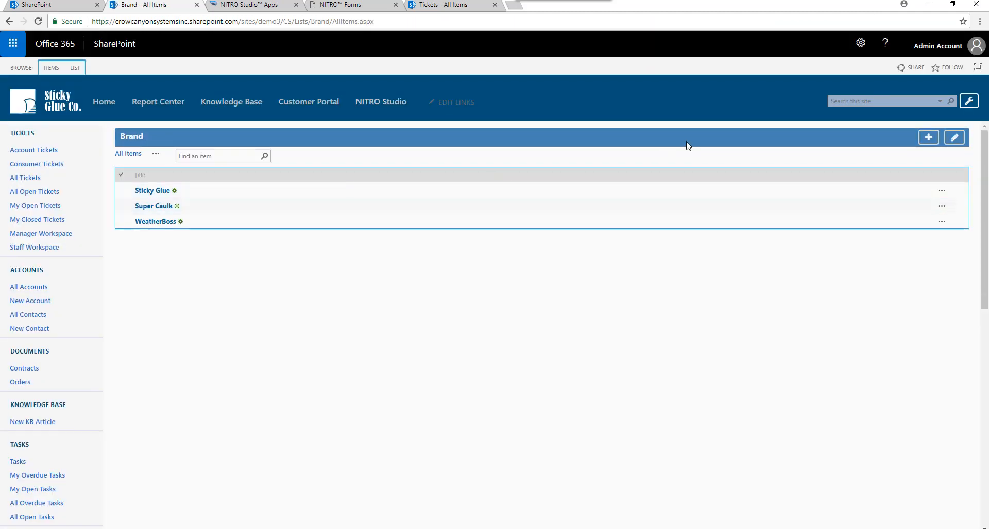
pyautogui.click(927, 137)
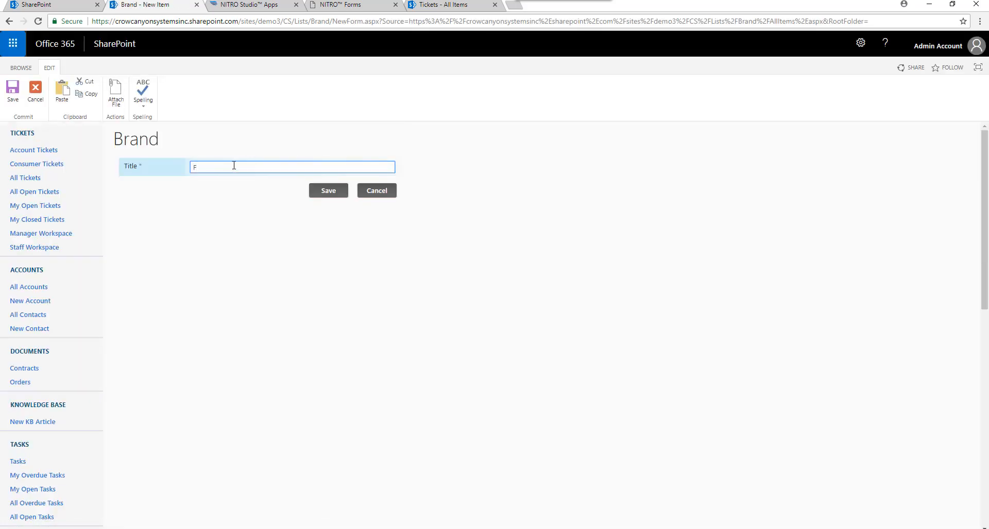
pyautogui.write('loor')
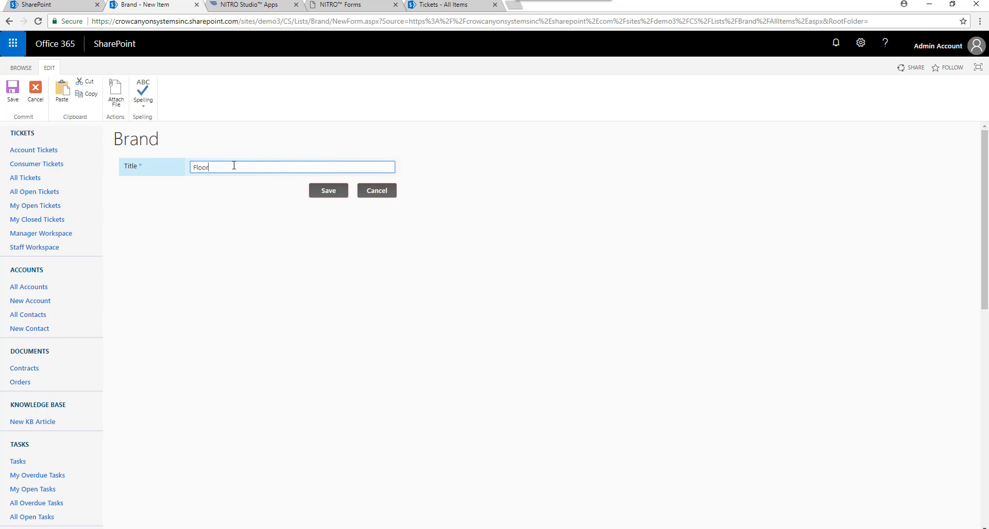
pyautogui.write('Master')
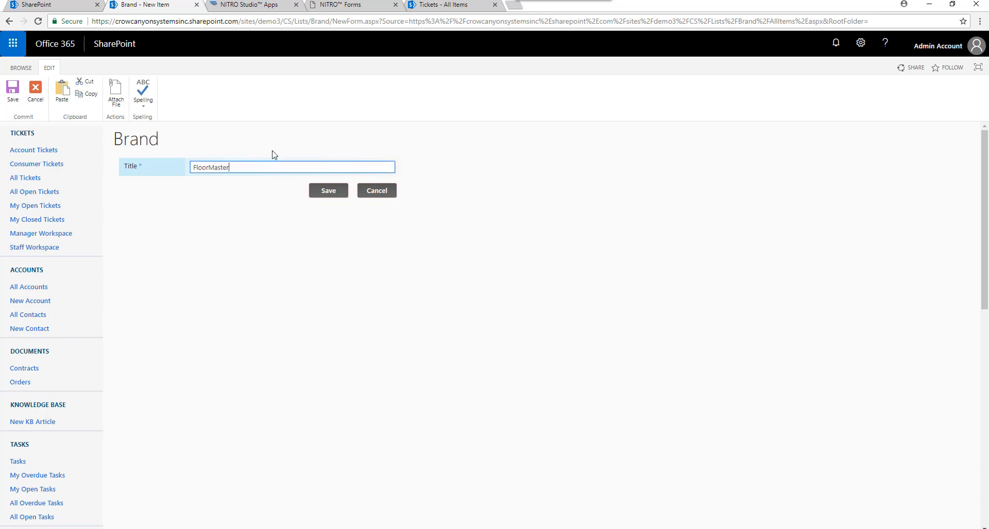
pyautogui.click(328, 190)
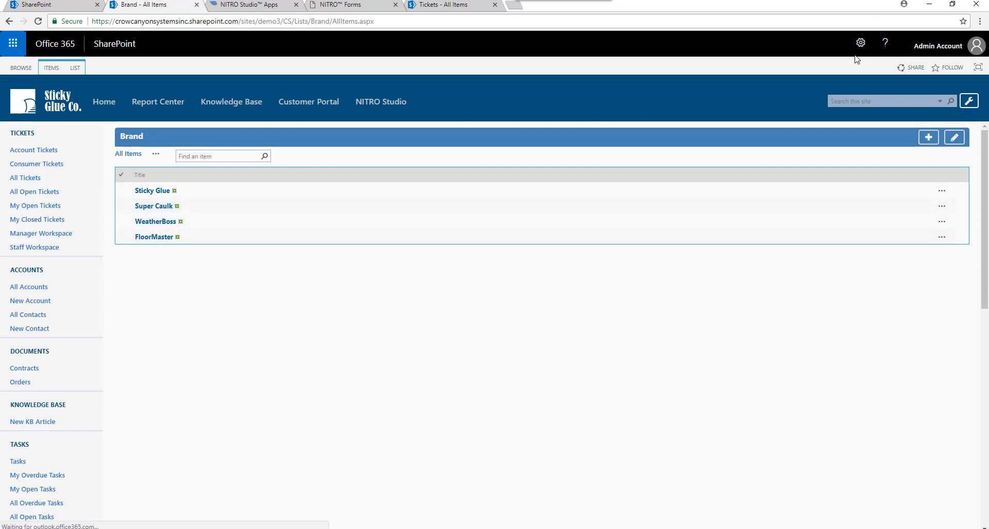
# Create a custom list named 'Products' through Add an app.
pyautogui.click(860, 43)
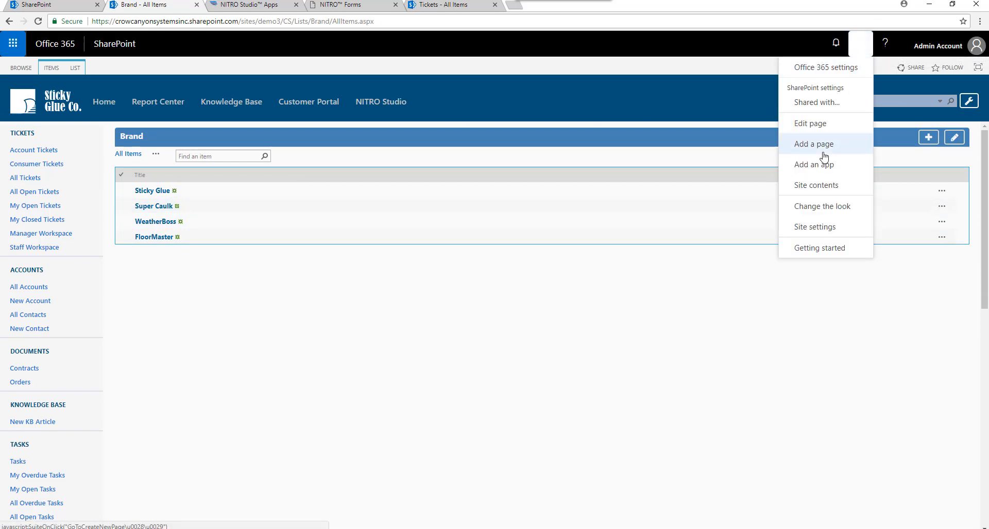
pyautogui.click(814, 164)
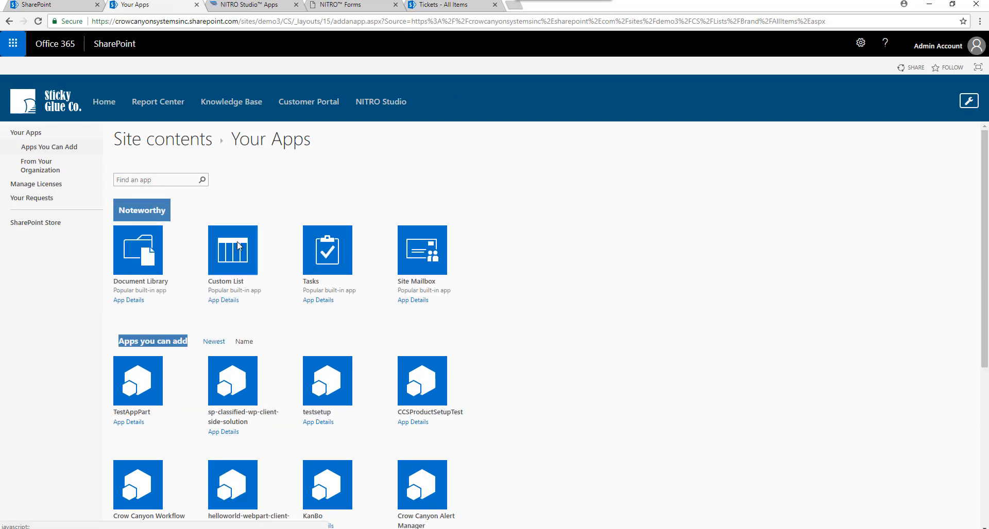
pyautogui.click(232, 250)
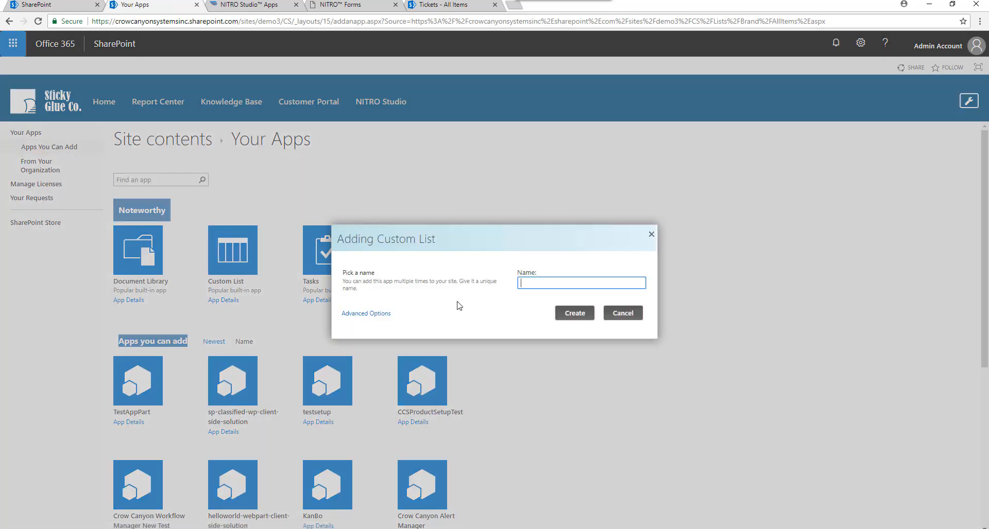
pyautogui.write('Products')
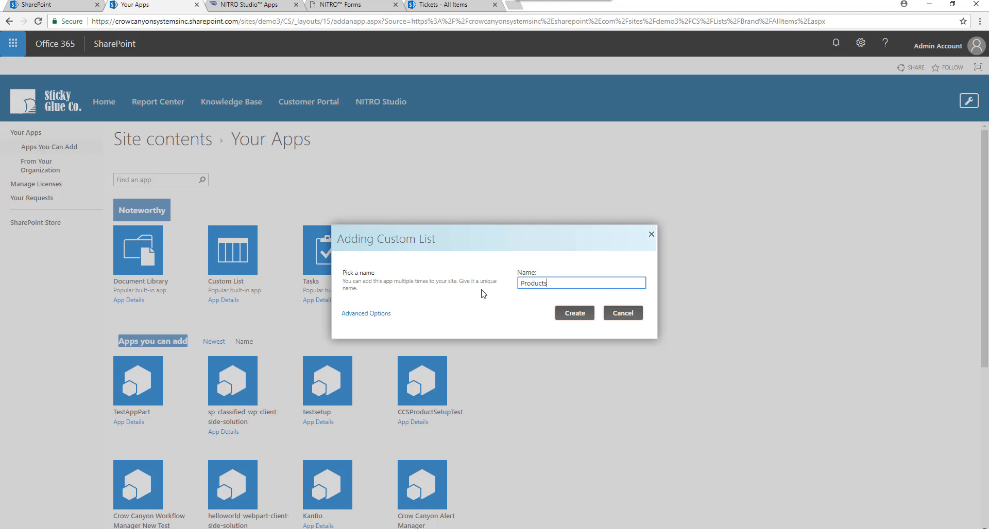
pyautogui.click(573, 313)
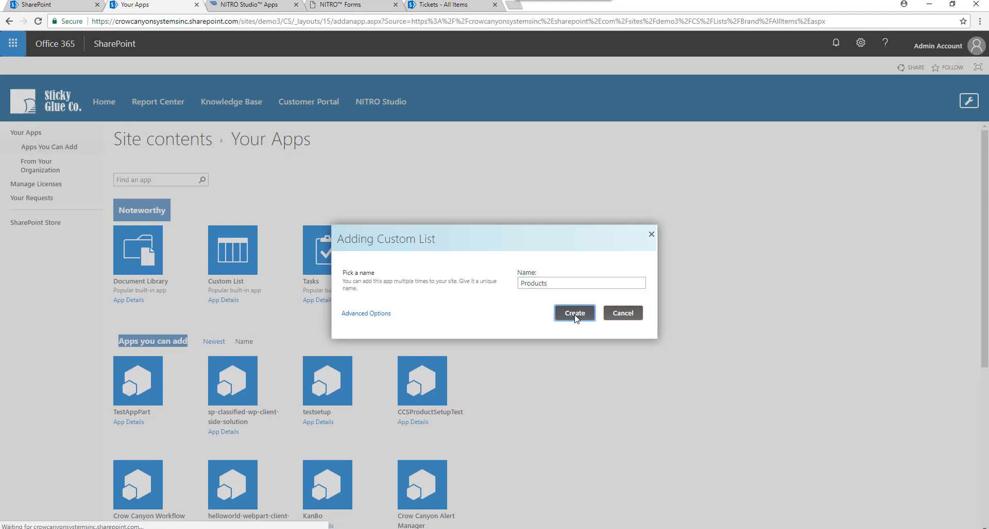
pyautogui.click(573, 313)
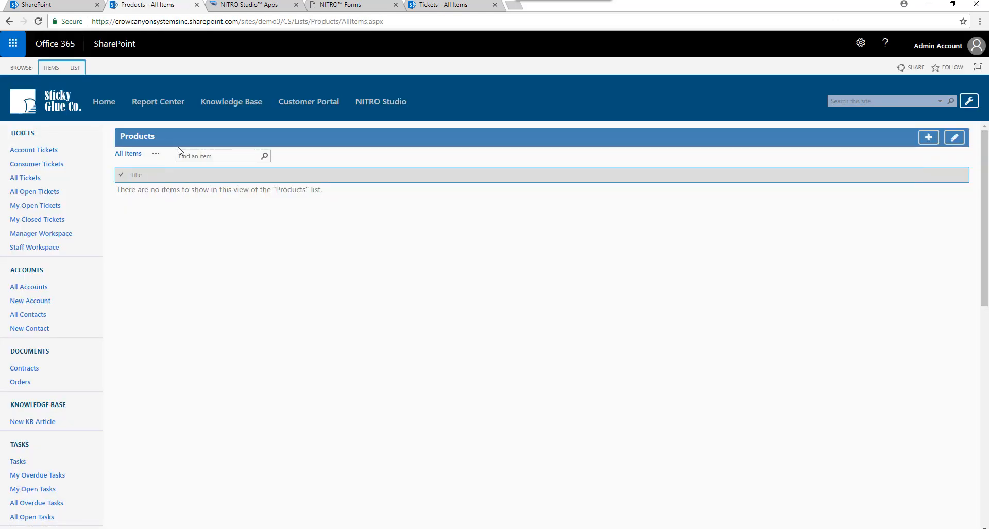
pyautogui.moveTo(74, 68)
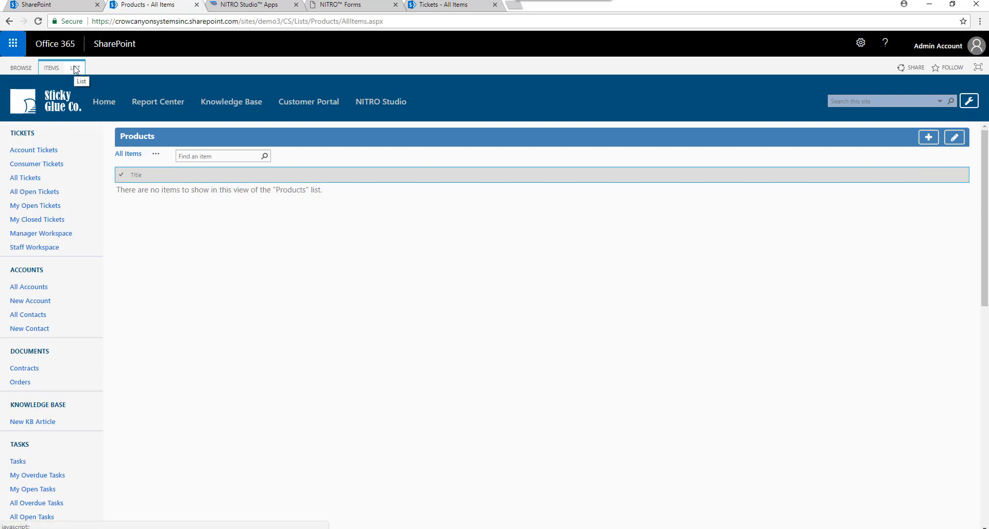
# Open the Products list's List Settings page from the LIST ribbon.
pyautogui.click(74, 67)
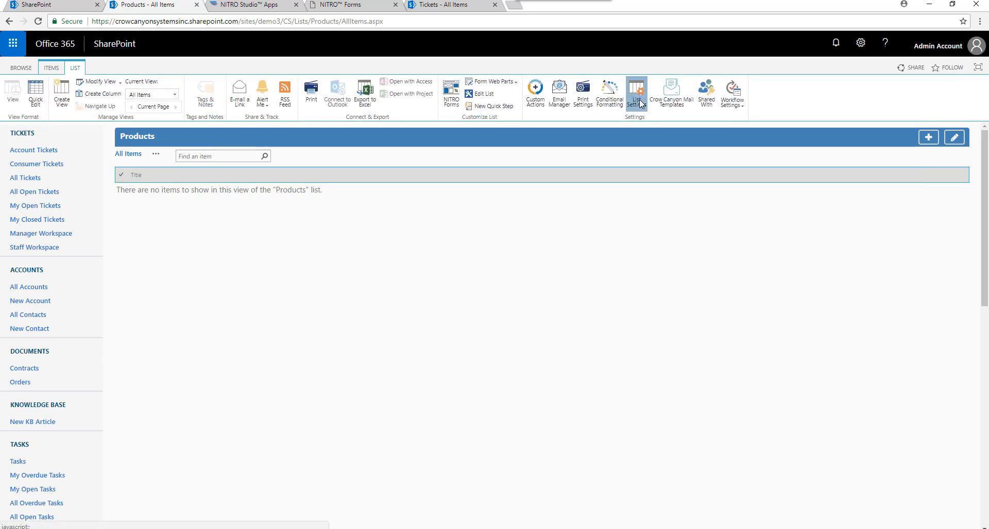
pyautogui.click(635, 93)
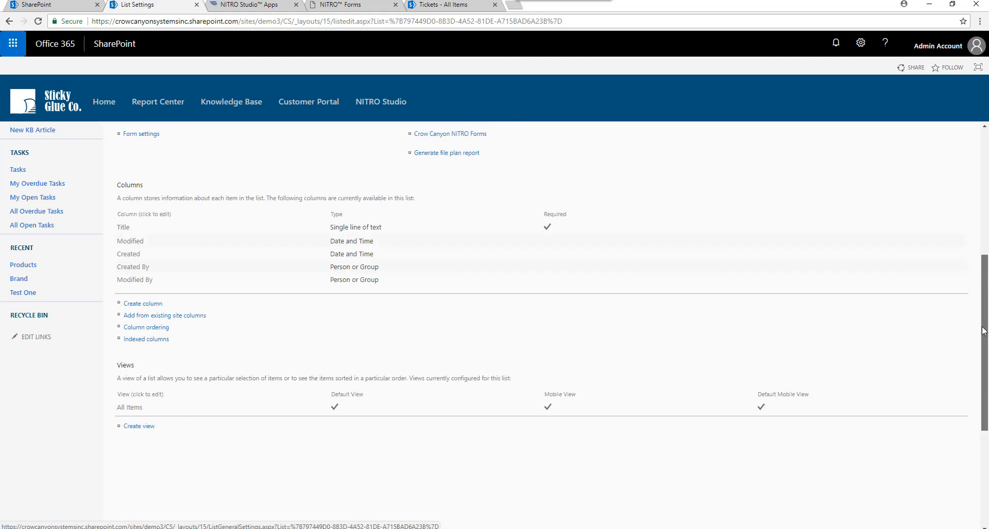
# Create a 'Brand' lookup column pulling Title values from the Brand list.
pyautogui.click(143, 303)
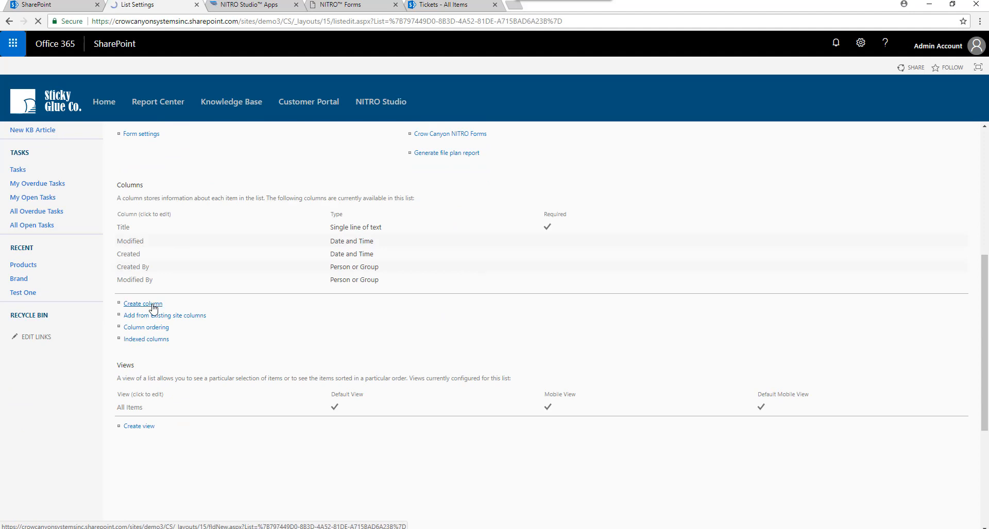
pyautogui.click(142, 304)
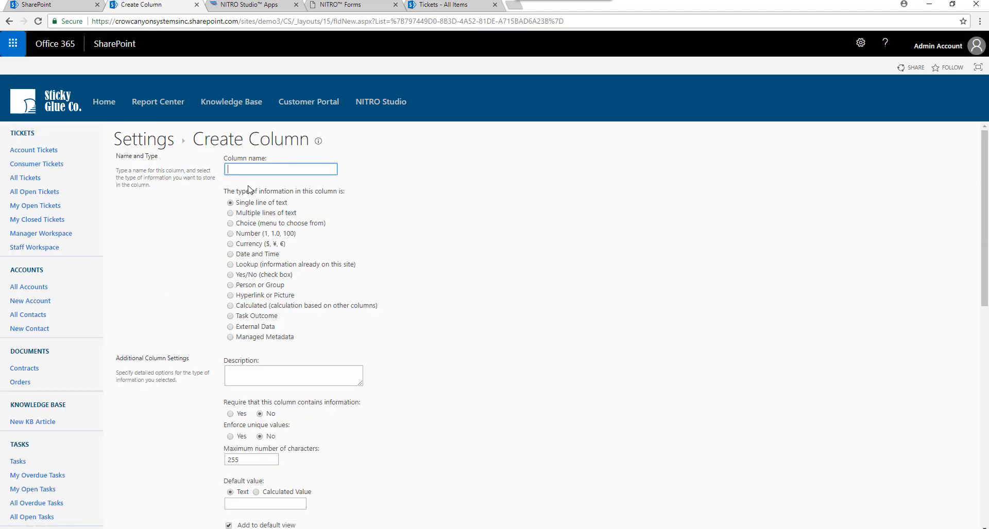
pyautogui.write('Brand')
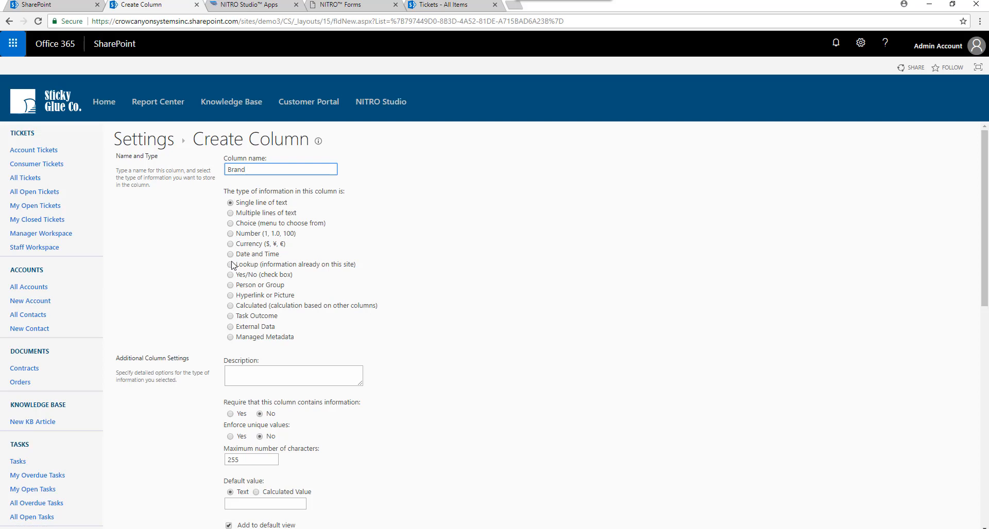
pyautogui.click(230, 264)
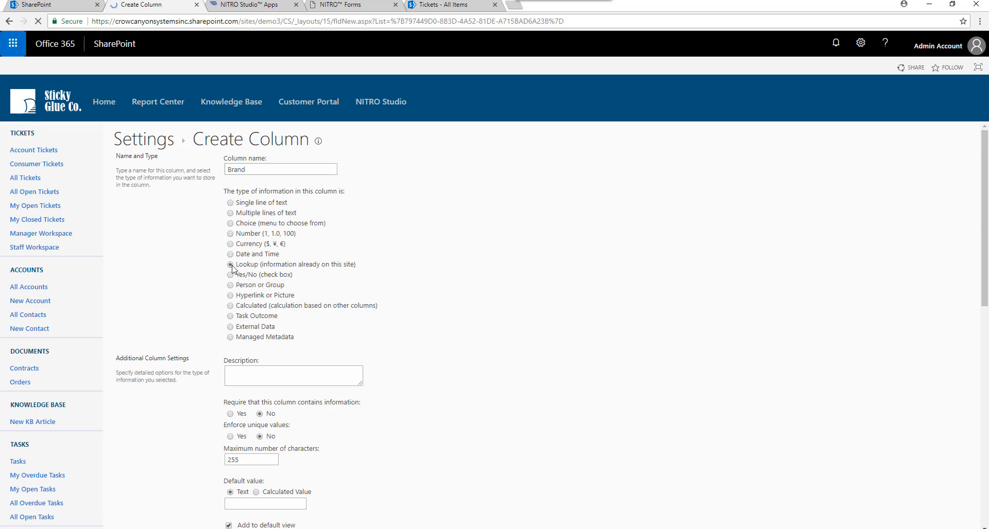
pyautogui.click(230, 264)
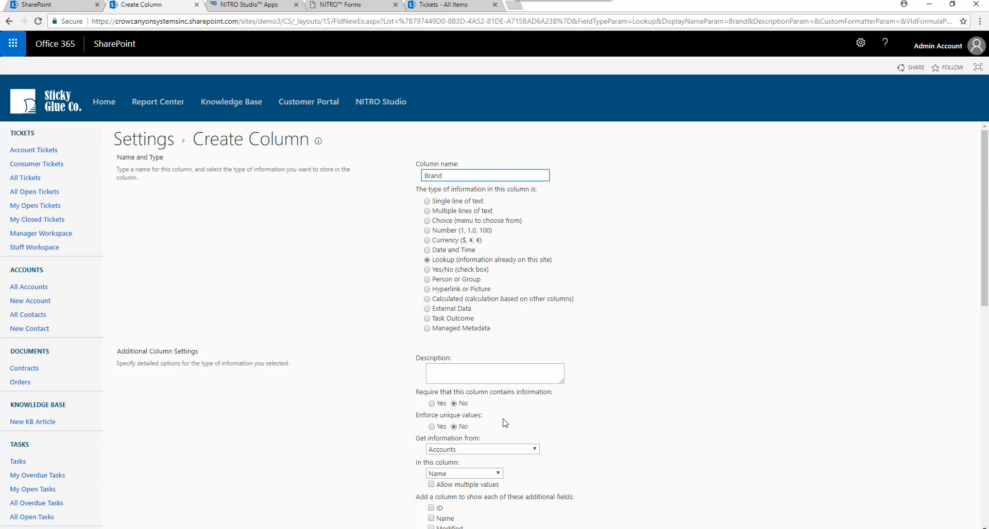
pyautogui.click(480, 450)
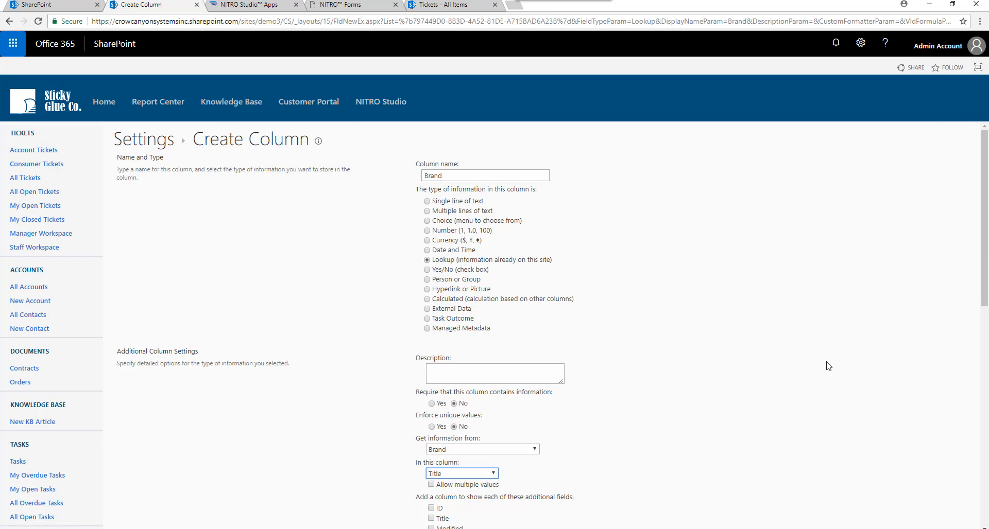
pyautogui.scroll(-3)
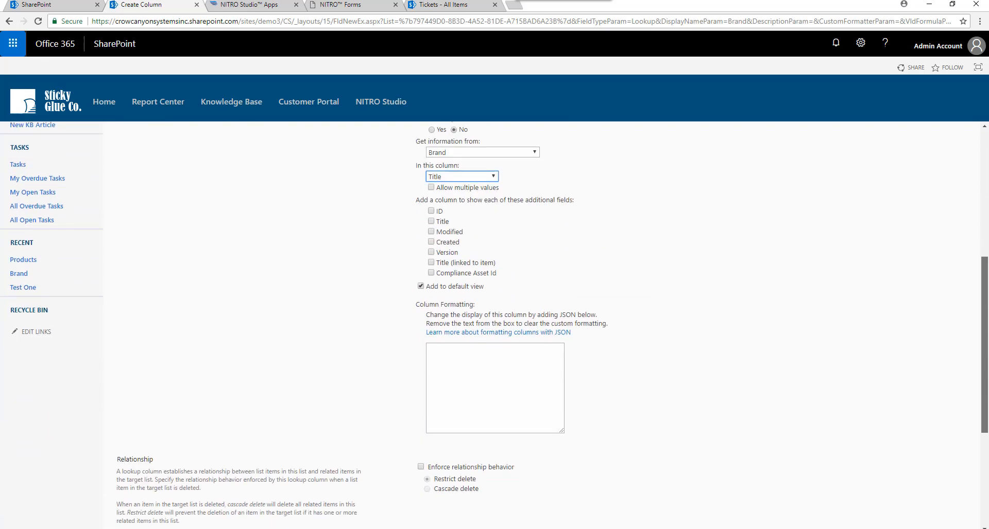
pyautogui.scroll(-3)
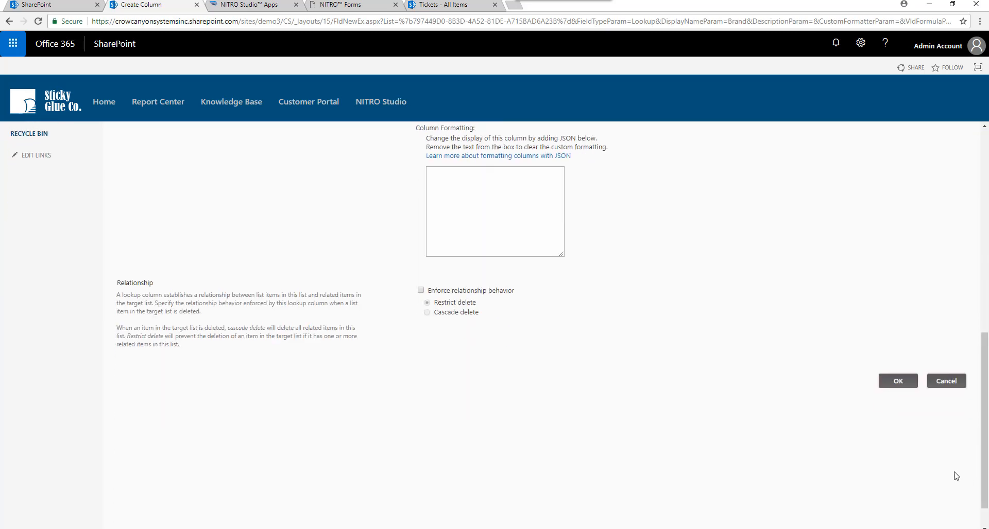
pyautogui.click(897, 380)
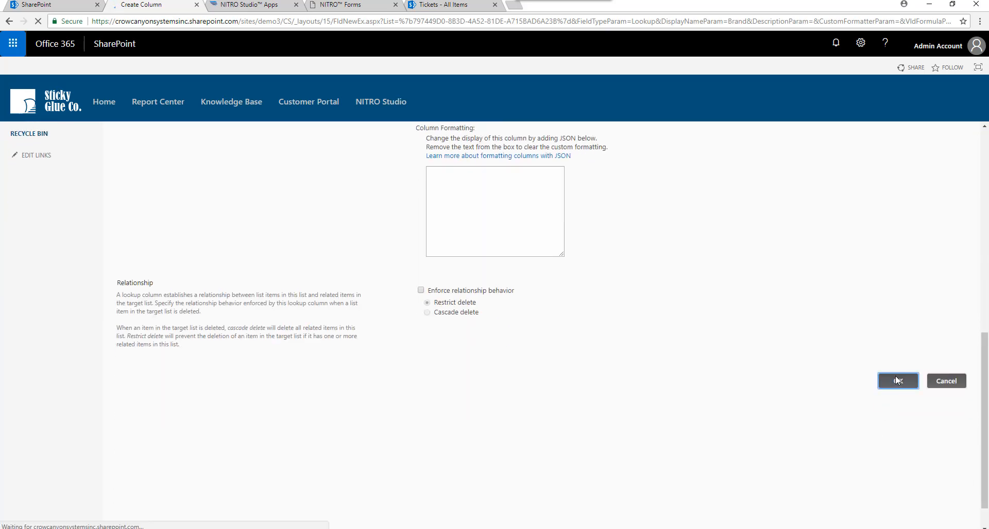
pyautogui.click(896, 380)
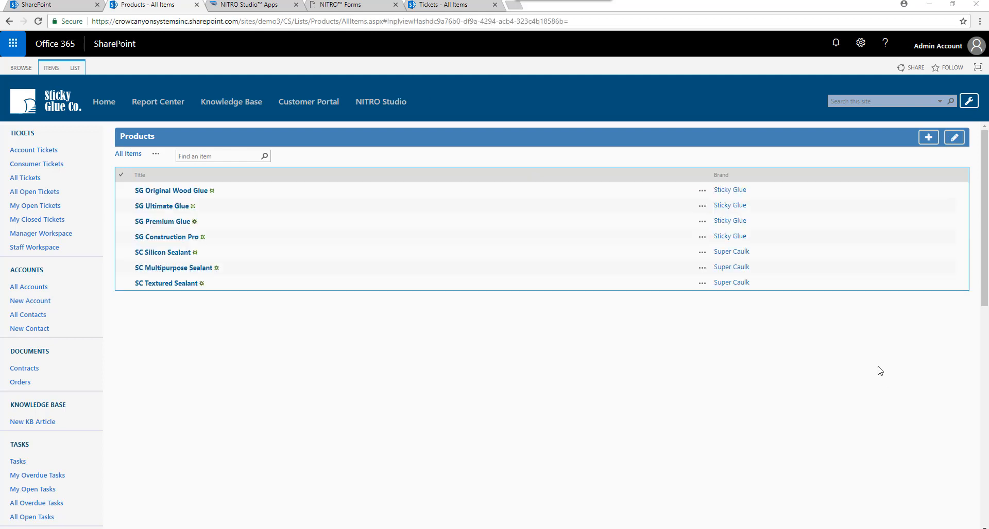
pyautogui.moveTo(247, 316)
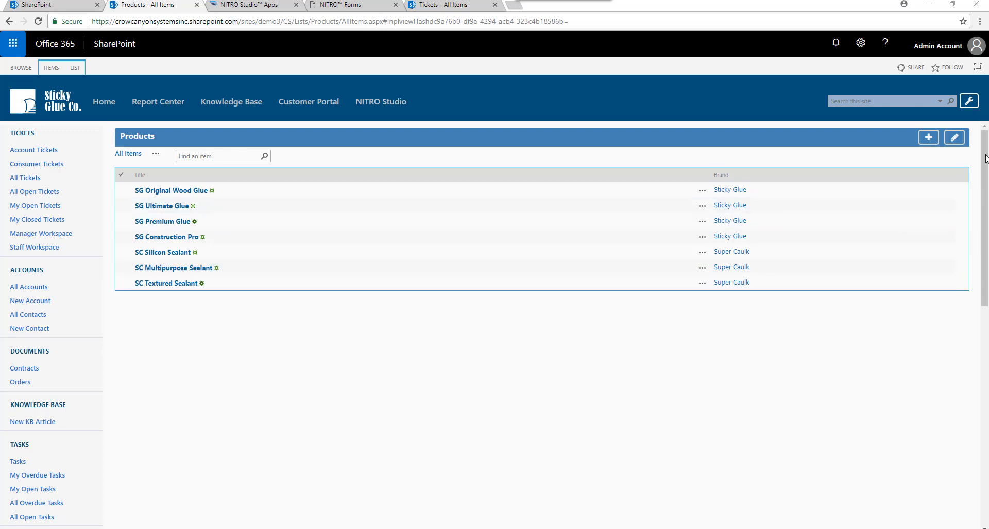
# In Quick Edit, add product 'SC New Formula II' with brand Super Caulk.
pyautogui.click(954, 137)
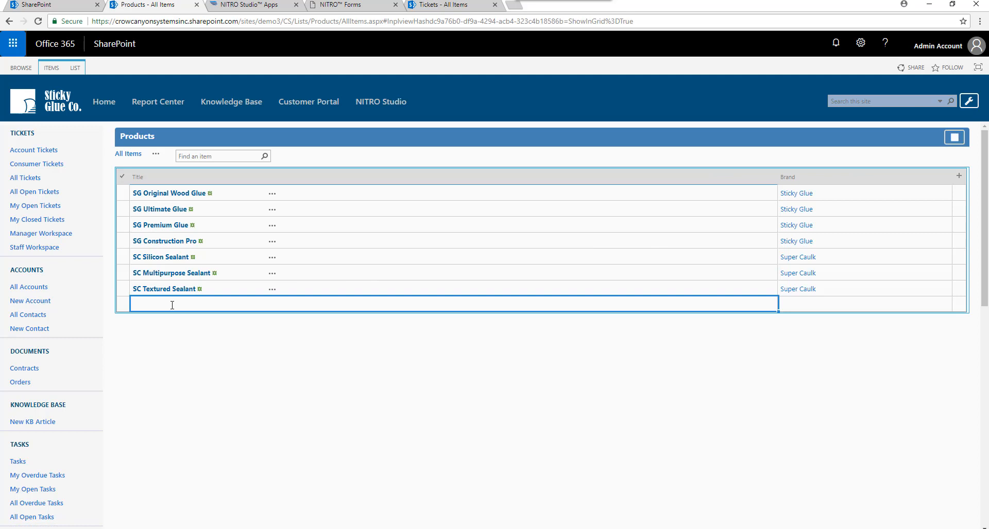
pyautogui.write('?')
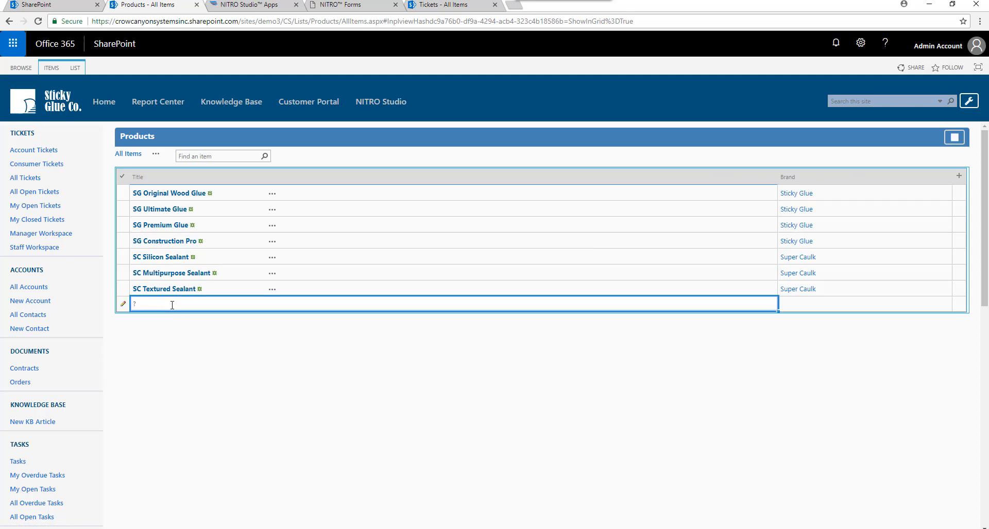
pyautogui.write('SC')
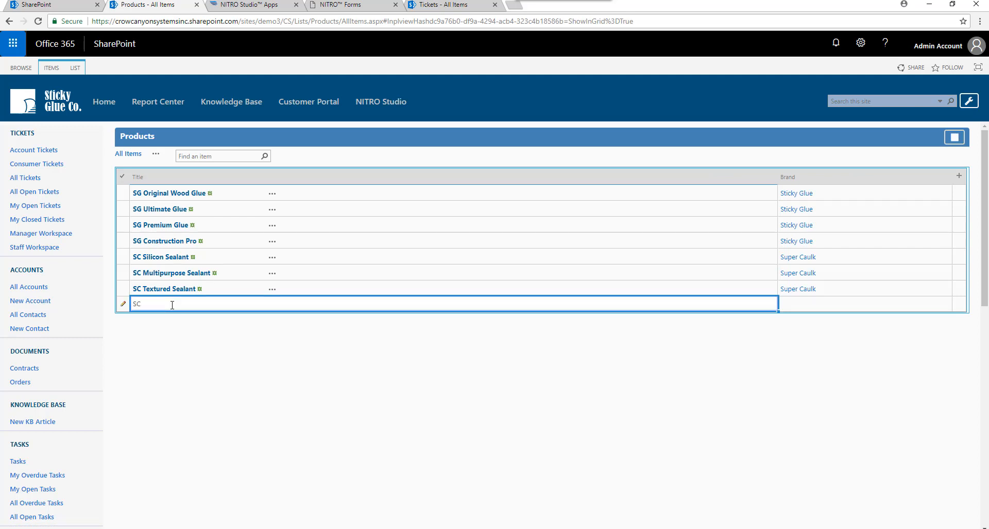
pyautogui.write('New Form')
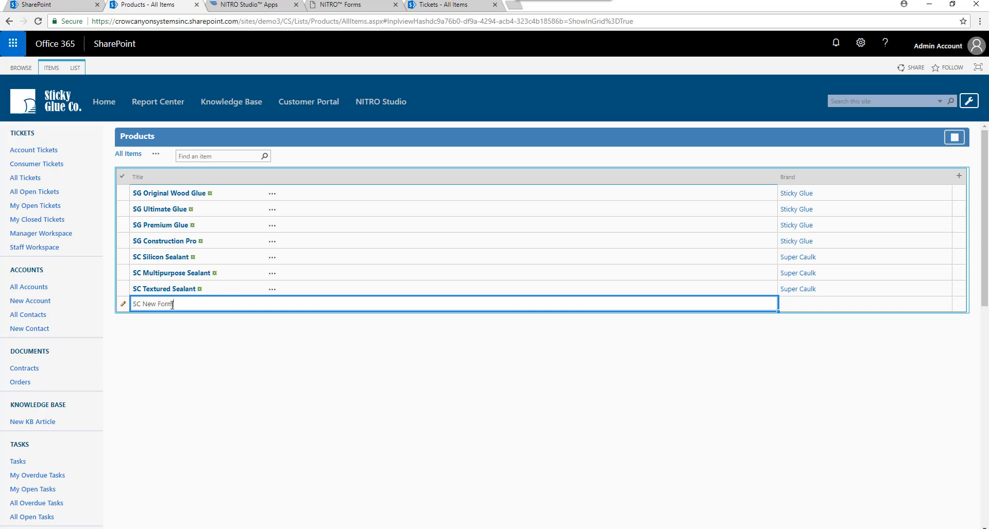
pyautogui.write('ula')
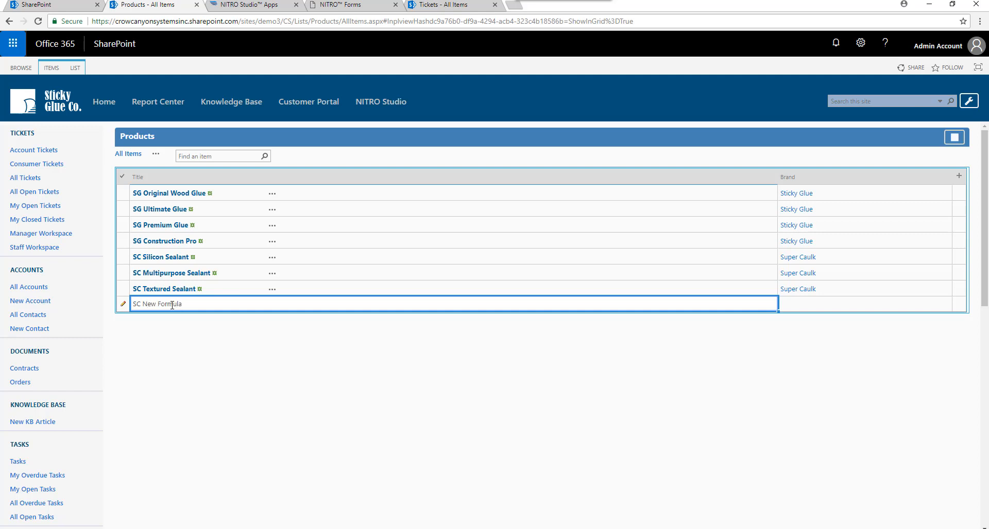
pyautogui.write('II')
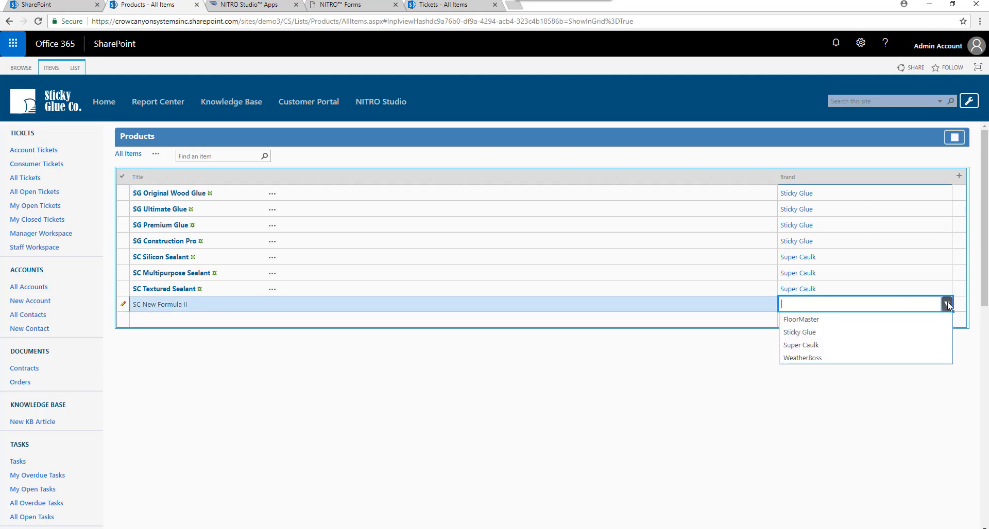
pyautogui.click(800, 345)
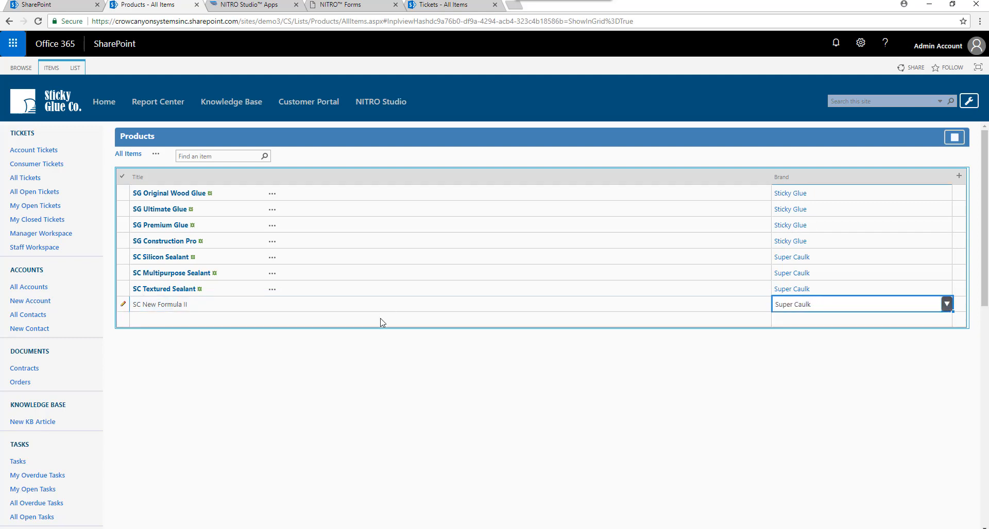
# Add 'WB Foam Sealant' under WeatherBoss and set FM Wood's brand.
pyautogui.click(380, 319)
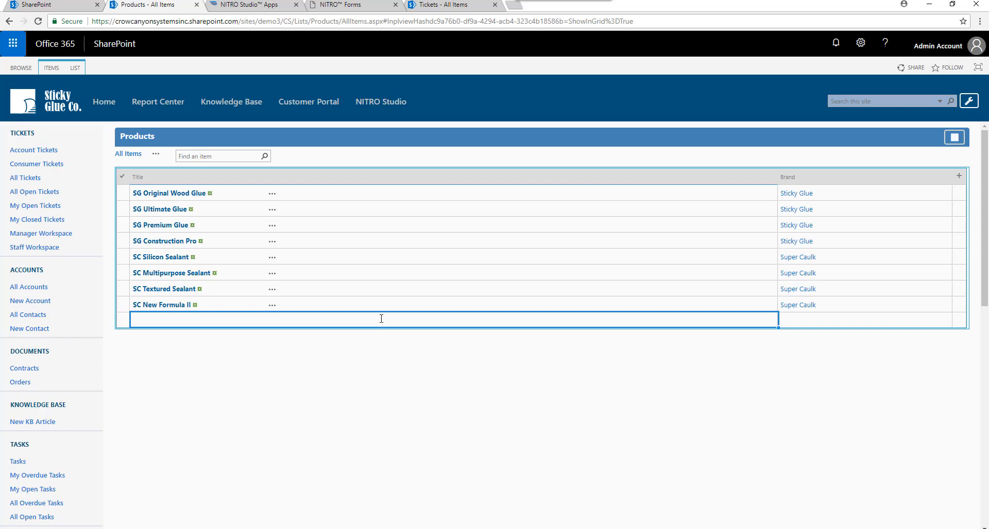
pyautogui.write('WB Foam Sealant')
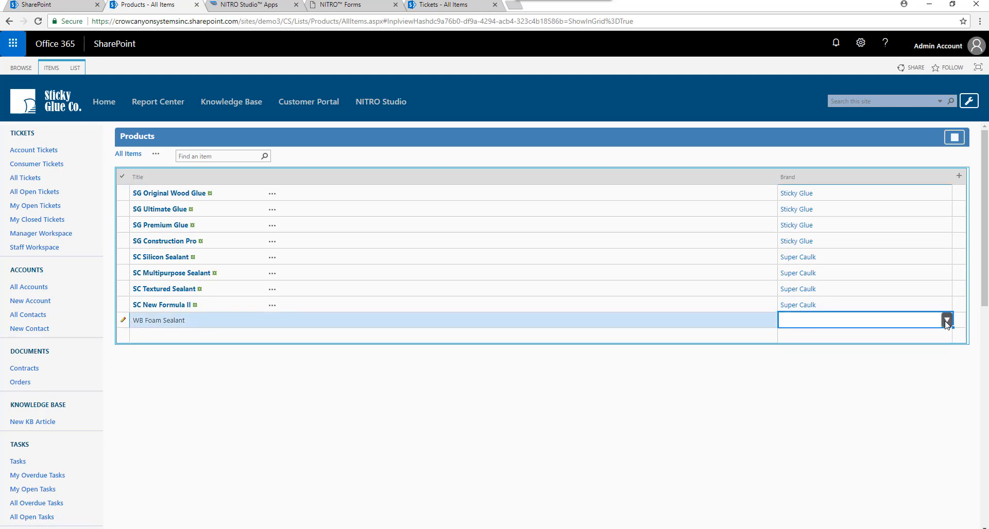
pyautogui.write('WeatherBoss')
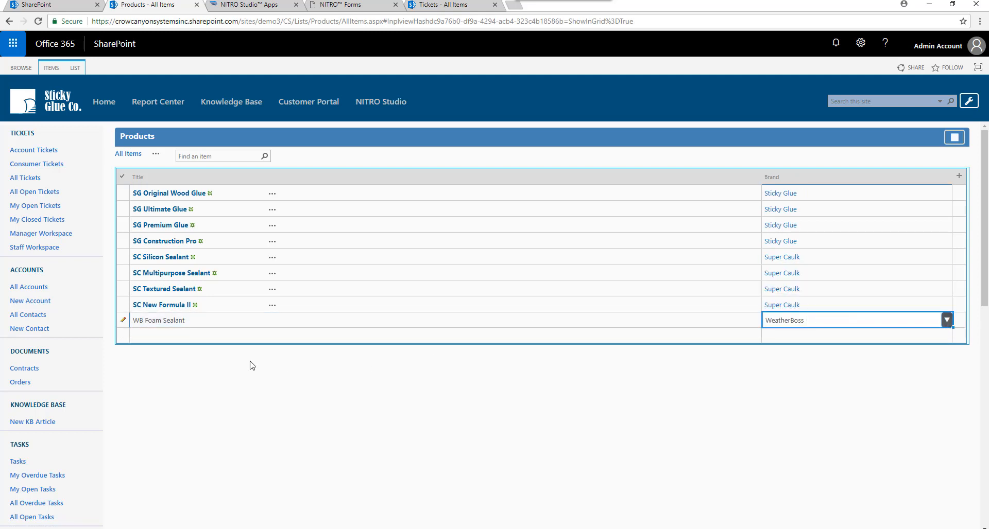
pyautogui.click(441, 336)
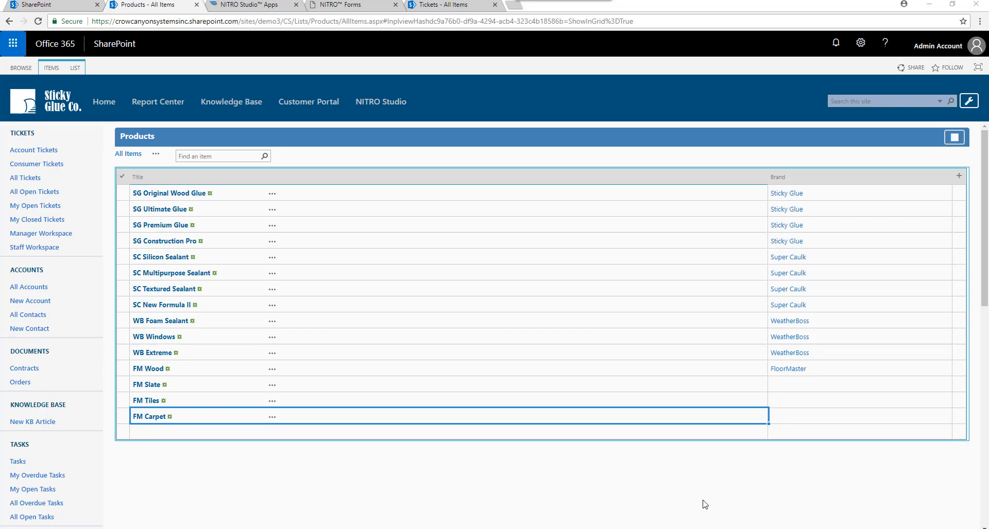
pyautogui.moveTo(183, 390)
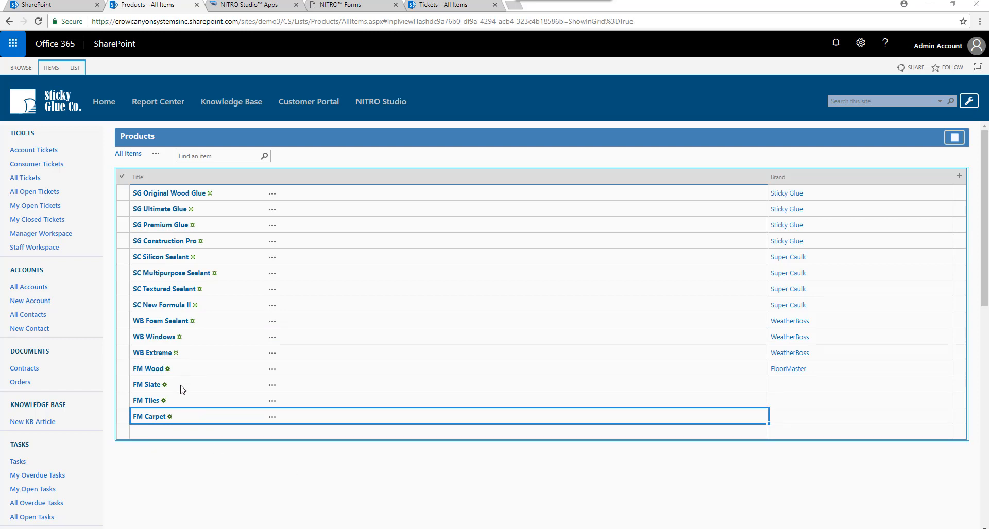
pyautogui.click(857, 369)
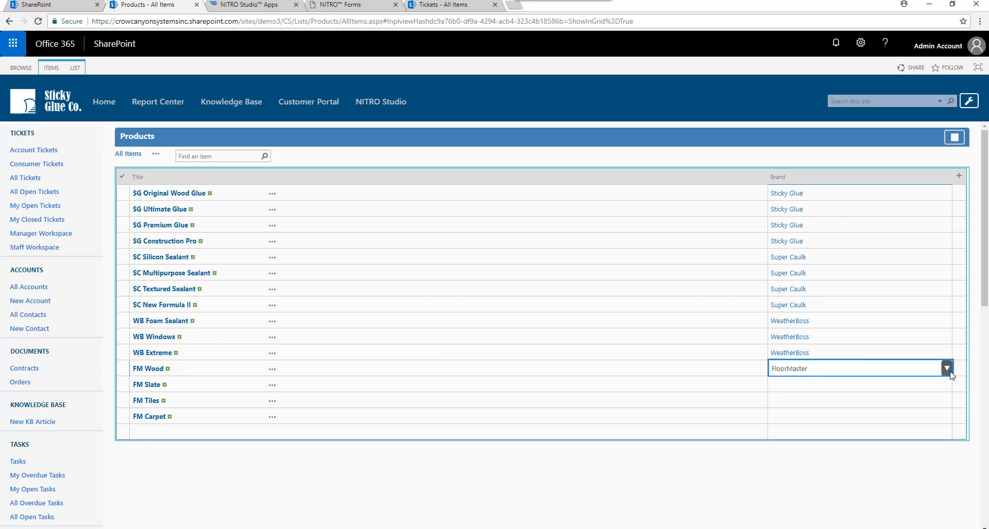
pyautogui.moveTo(952, 378)
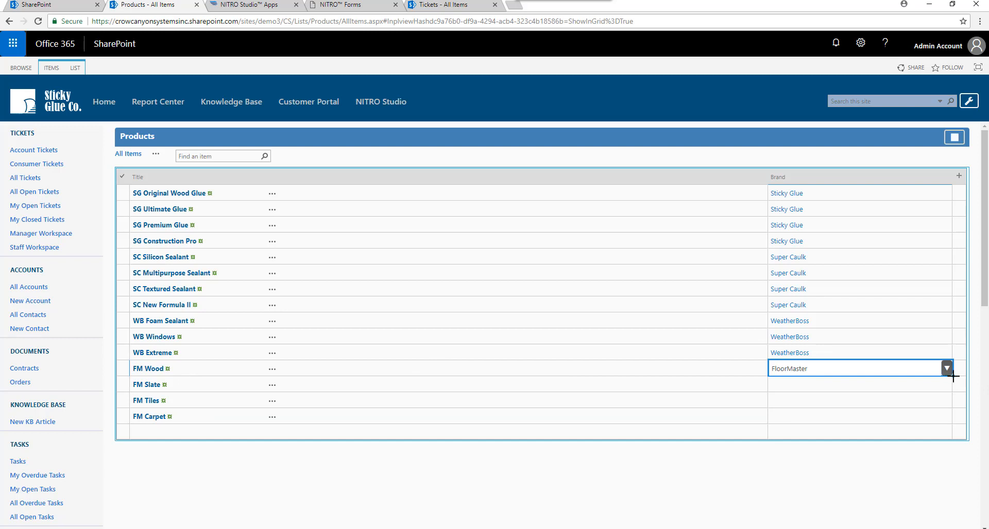
pyautogui.click(946, 369)
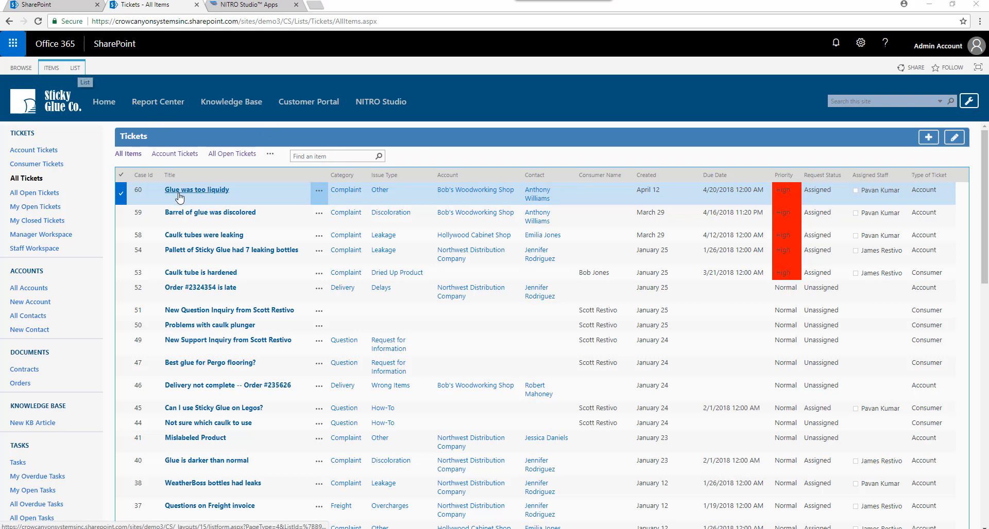
# Open the Tickets list settings and scroll down to its Columns section.
pyautogui.click(75, 68)
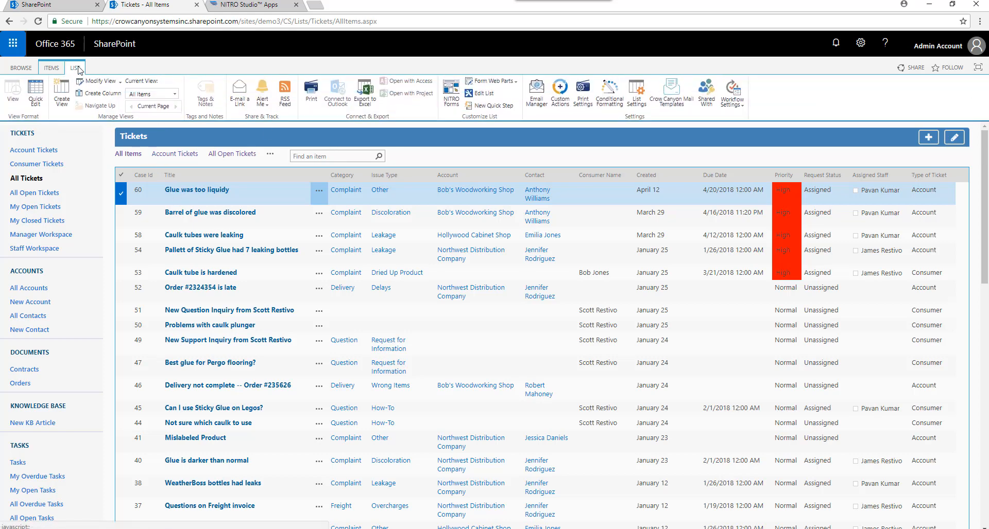
pyautogui.click(74, 67)
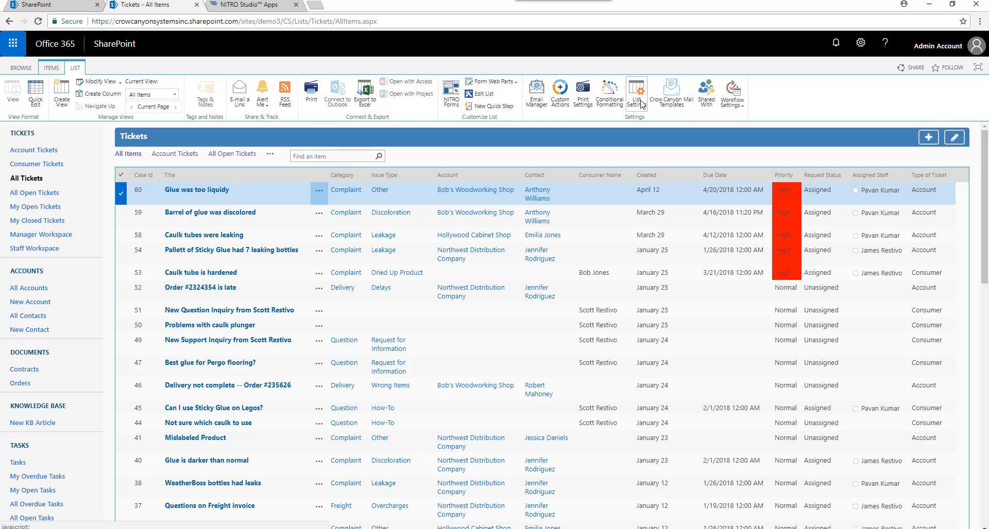
pyautogui.click(635, 93)
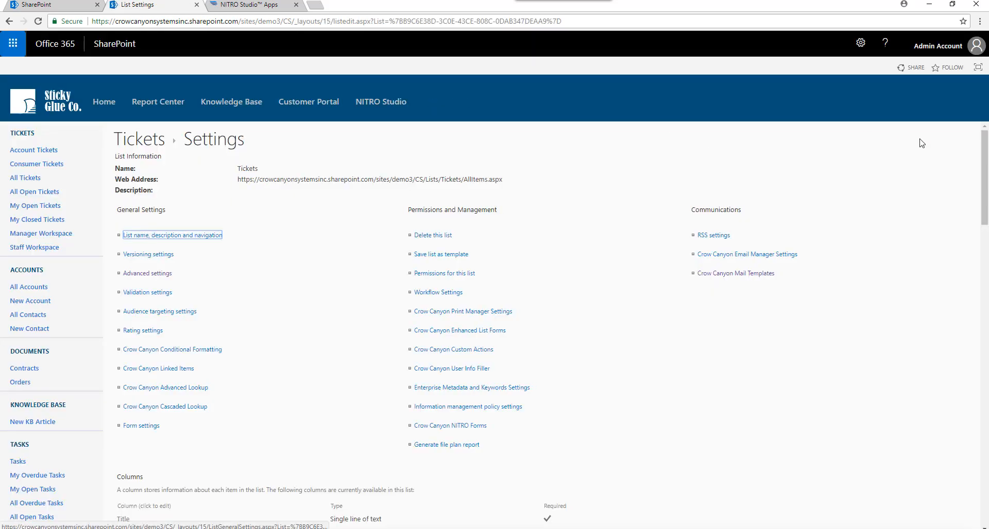
pyautogui.scroll(-3)
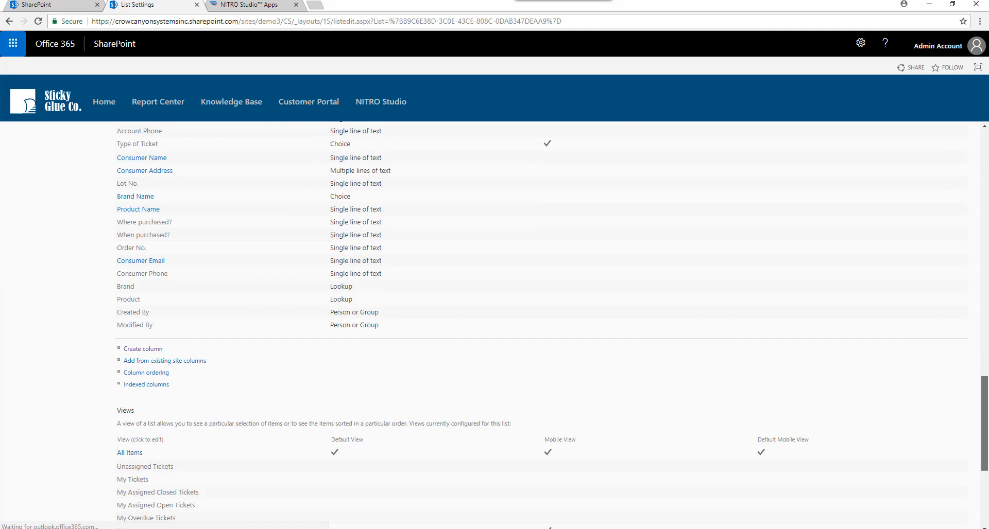
pyautogui.scroll(-3)
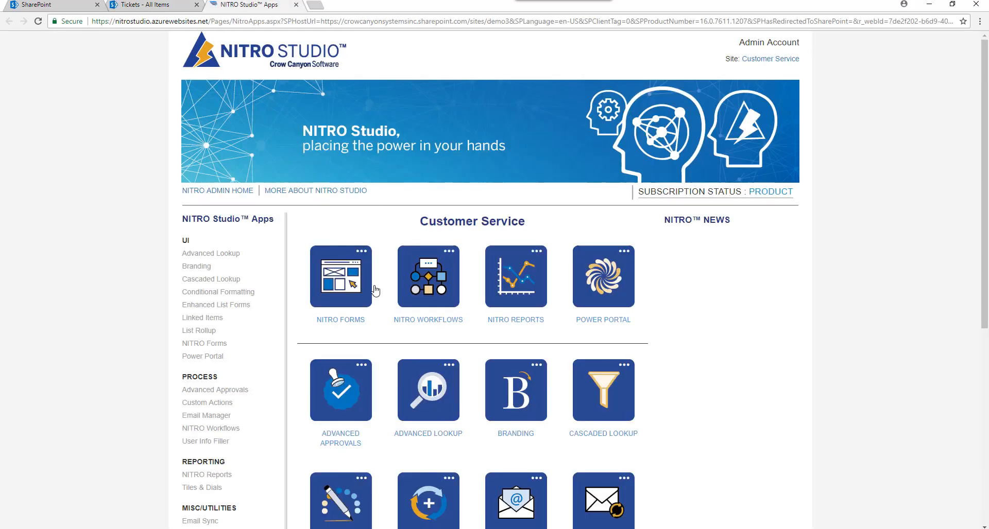
pyautogui.moveTo(340, 322)
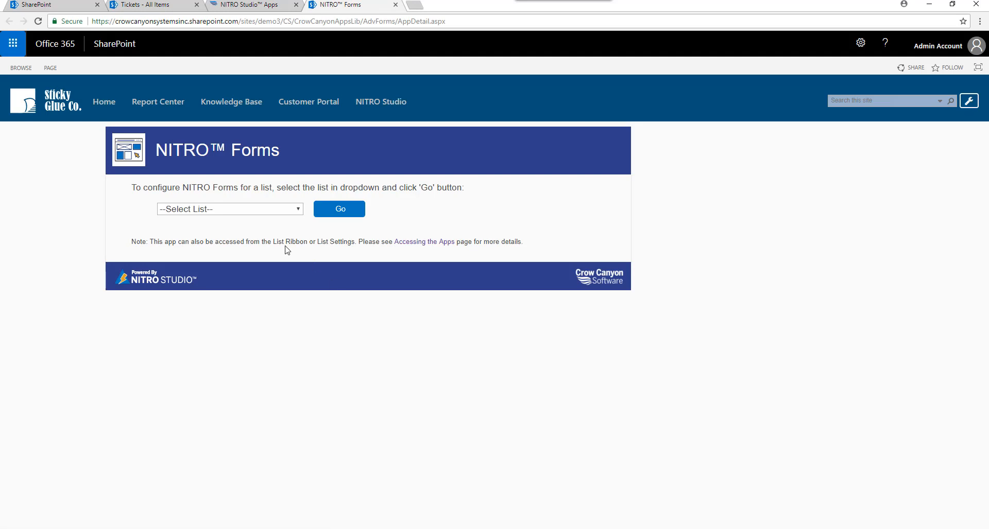
# Choose Tickets in NITRO Forms' Select List dropdown and launch its designer.
pyautogui.click(229, 208)
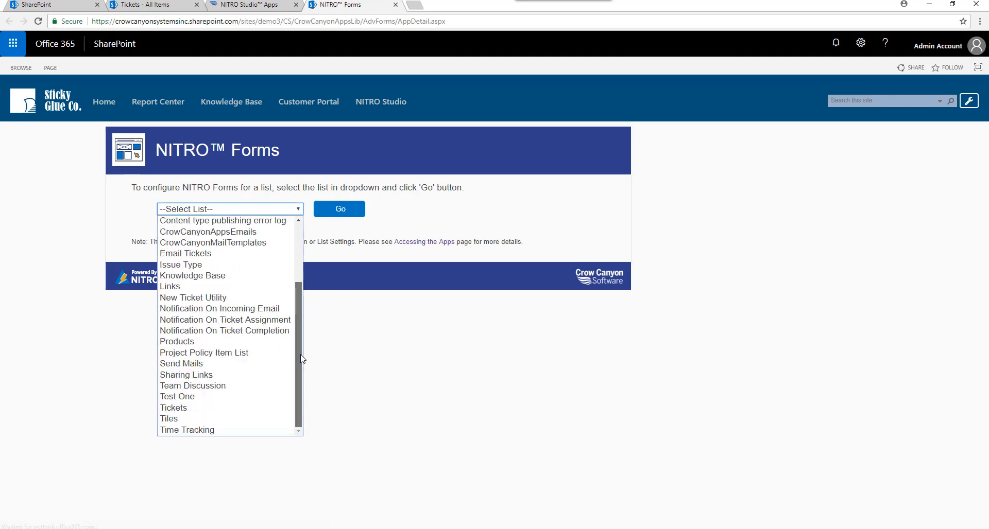
pyautogui.click(173, 408)
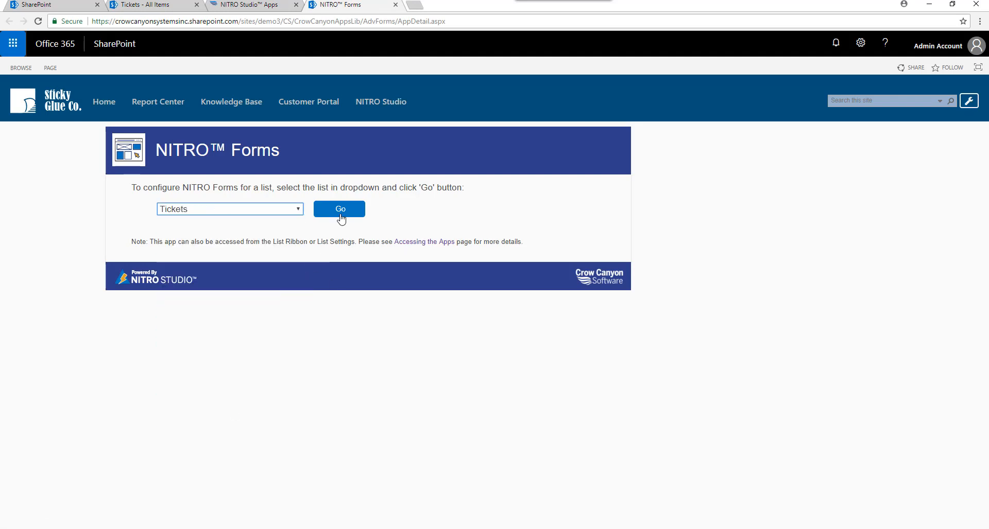
pyautogui.click(340, 209)
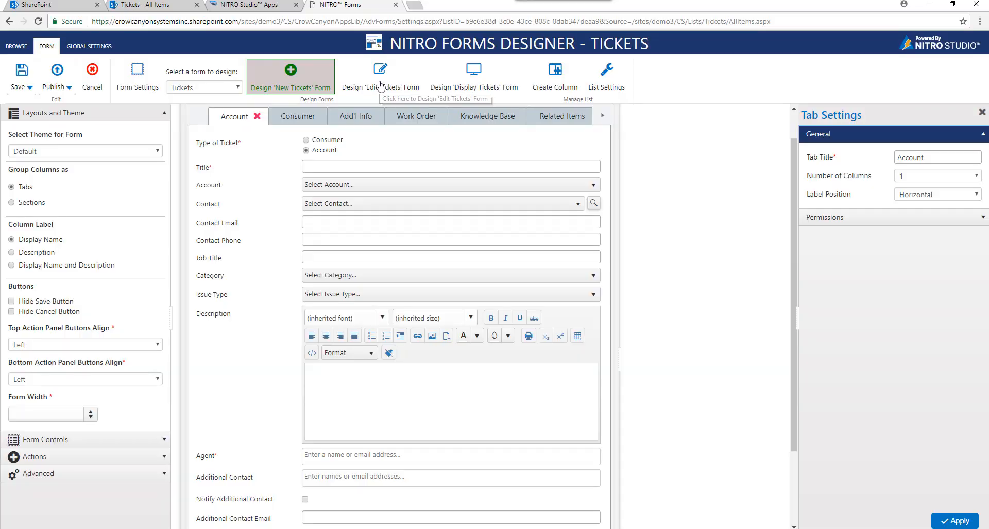
# Start designing the Edit Tickets form and open Lookup Settings from the Add'l Info tab.
pyautogui.click(379, 76)
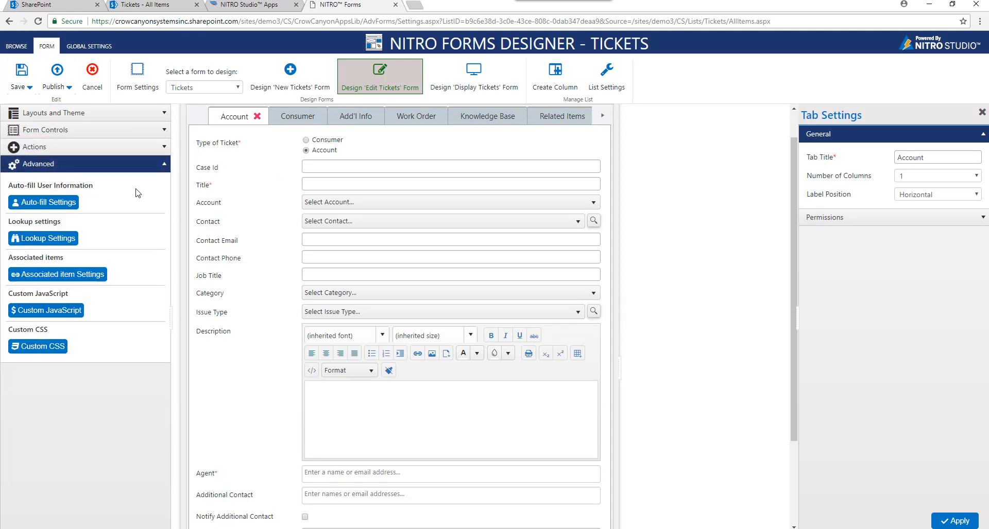
pyautogui.moveTo(331, 143)
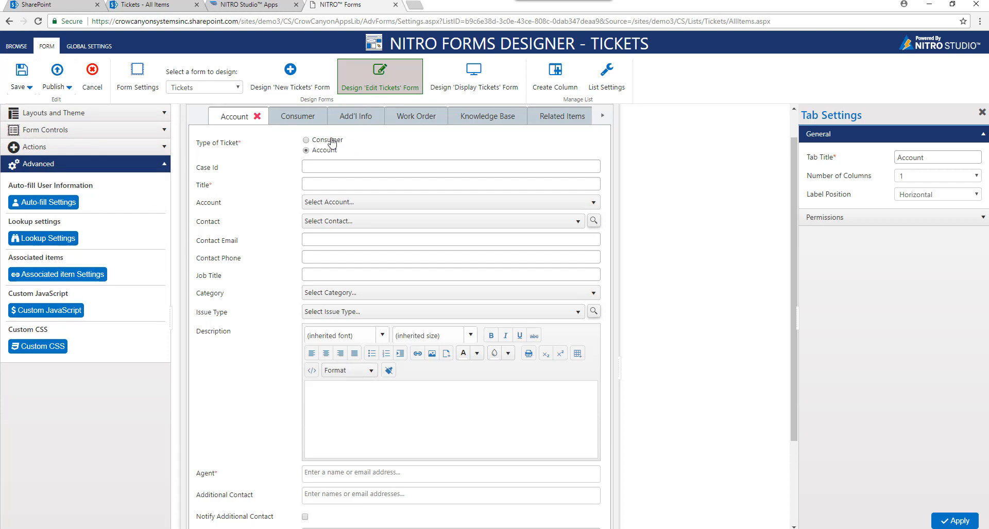
pyautogui.click(355, 116)
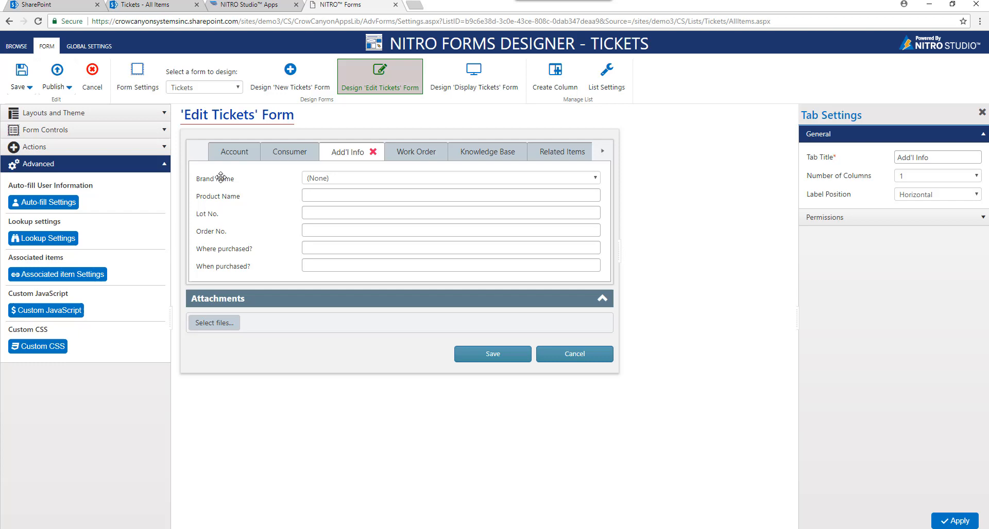
pyautogui.moveTo(81, 236)
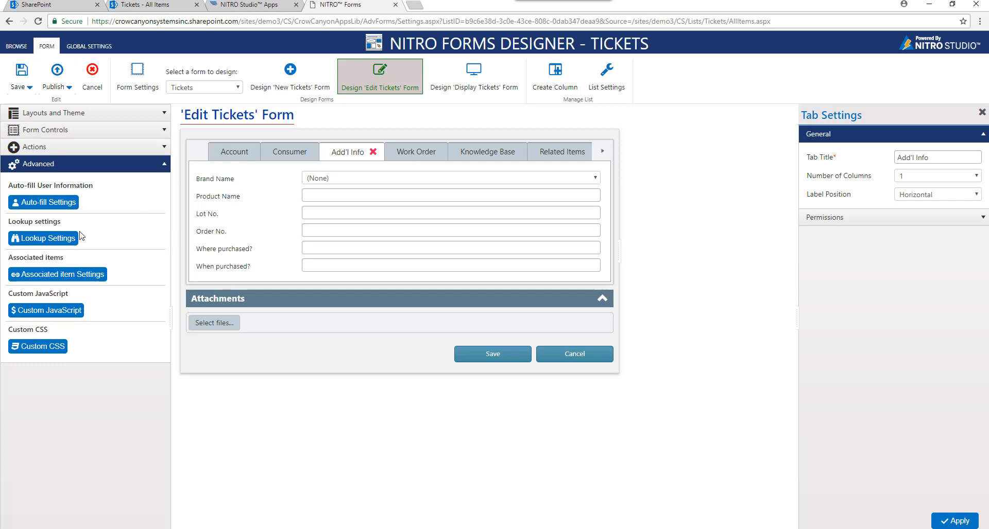
pyautogui.click(43, 238)
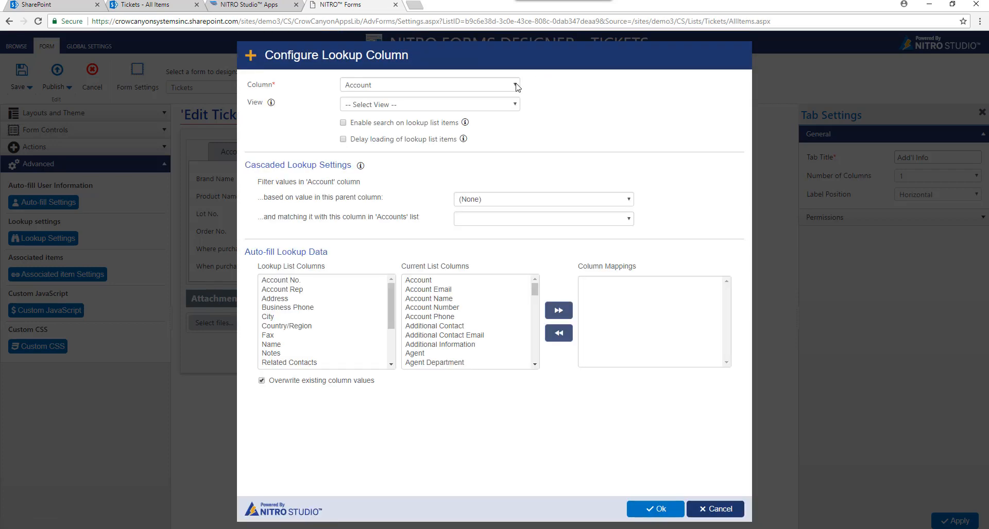
# Make the Product lookup use the All Items view, filtered by the selected Brand, and save.
pyautogui.click(429, 84)
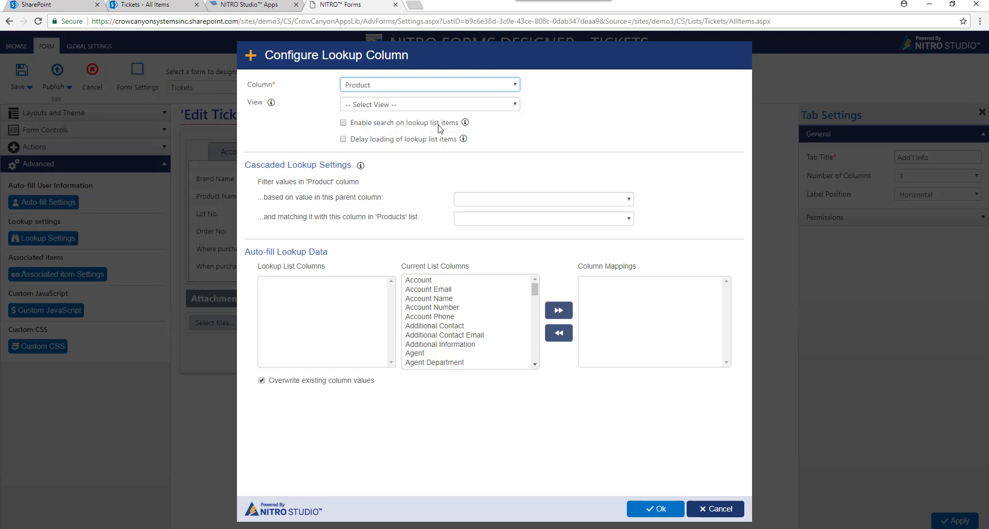
pyautogui.click(429, 104)
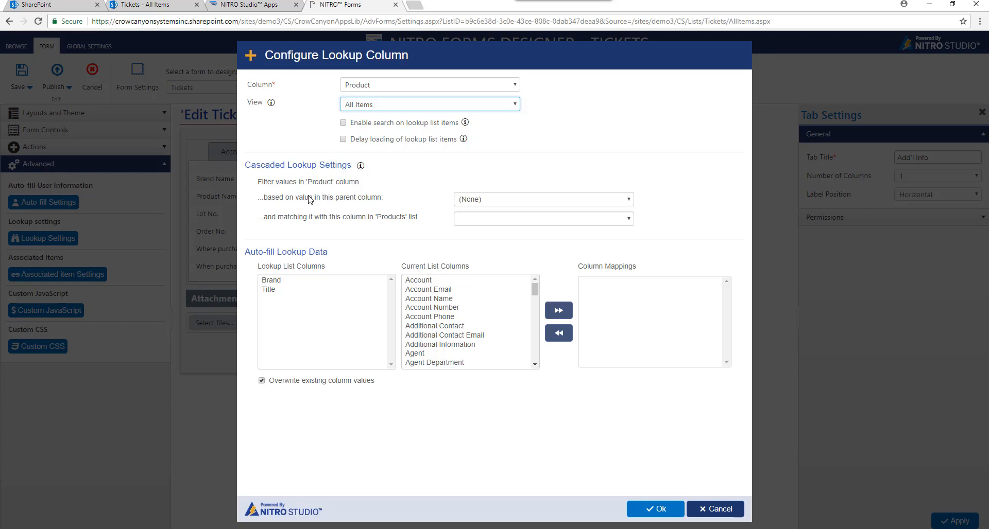
pyautogui.moveTo(314, 193)
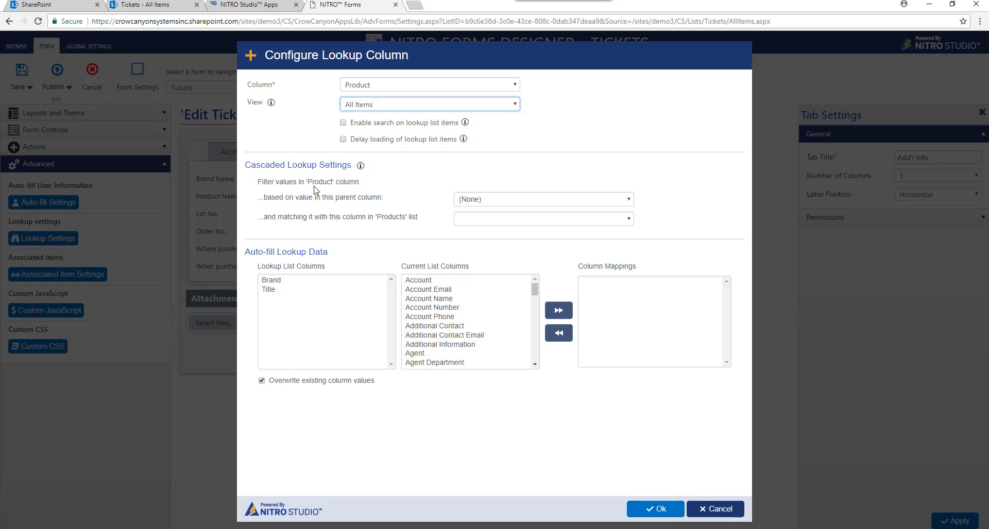
pyautogui.moveTo(359, 205)
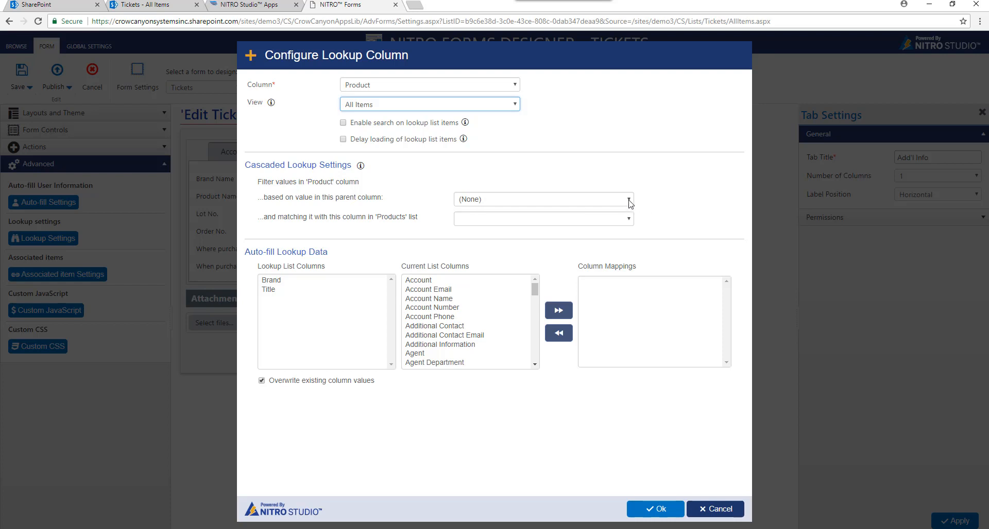
pyautogui.click(541, 199)
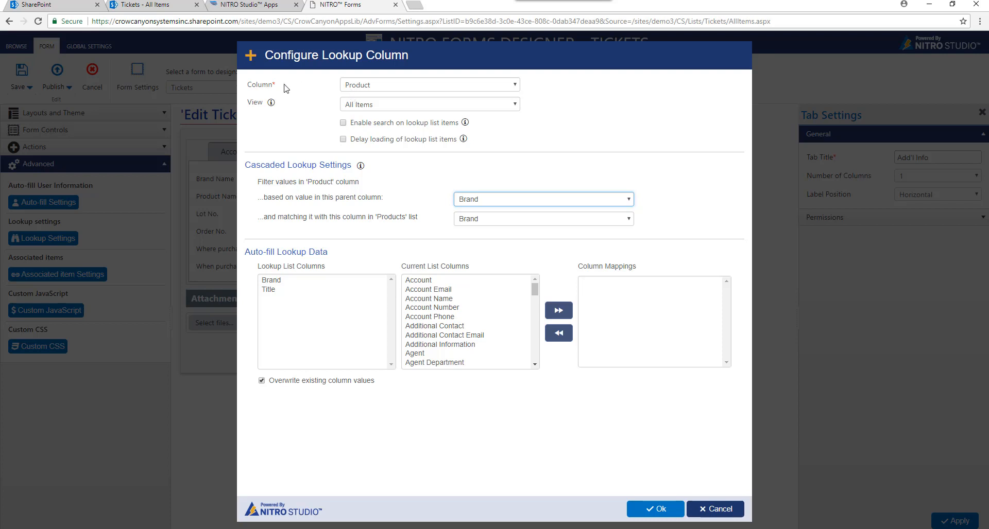
pyautogui.moveTo(385, 206)
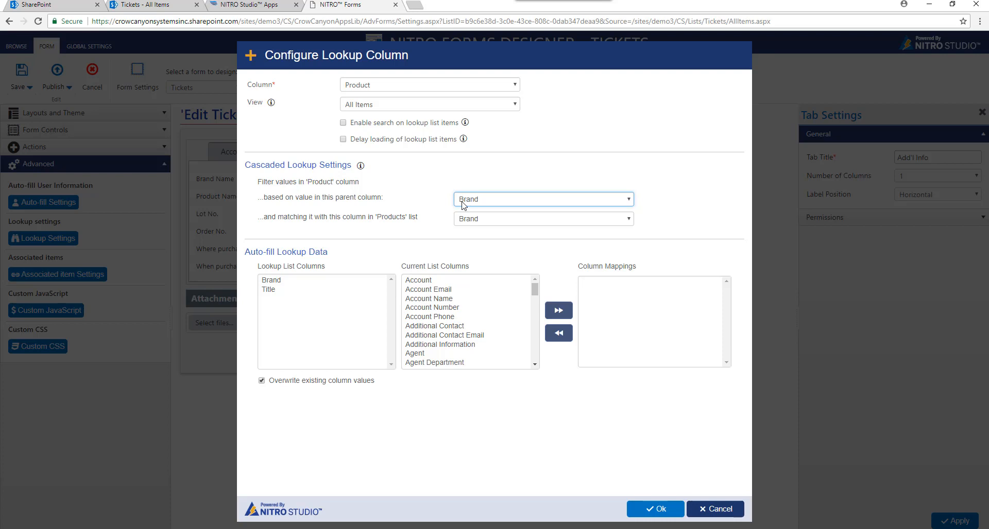
pyautogui.moveTo(381, 197)
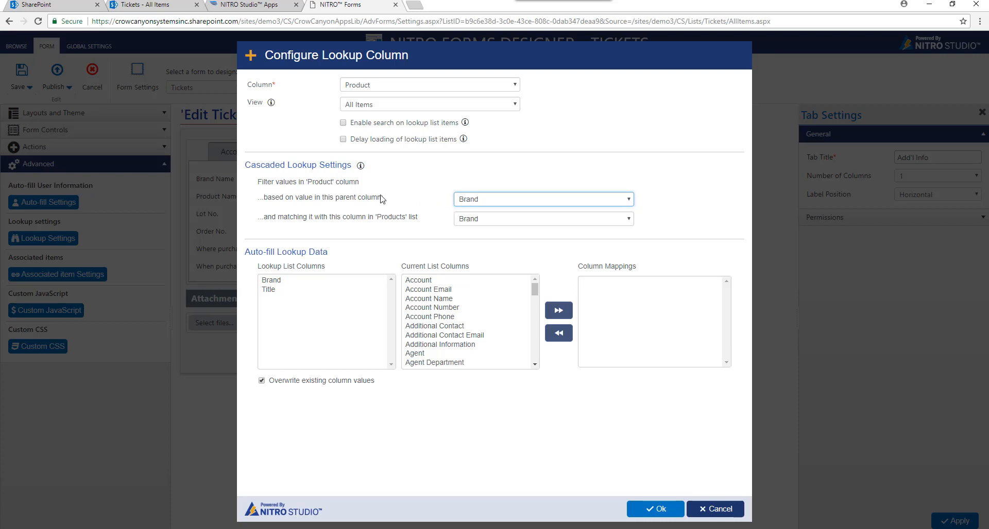
pyautogui.click(654, 509)
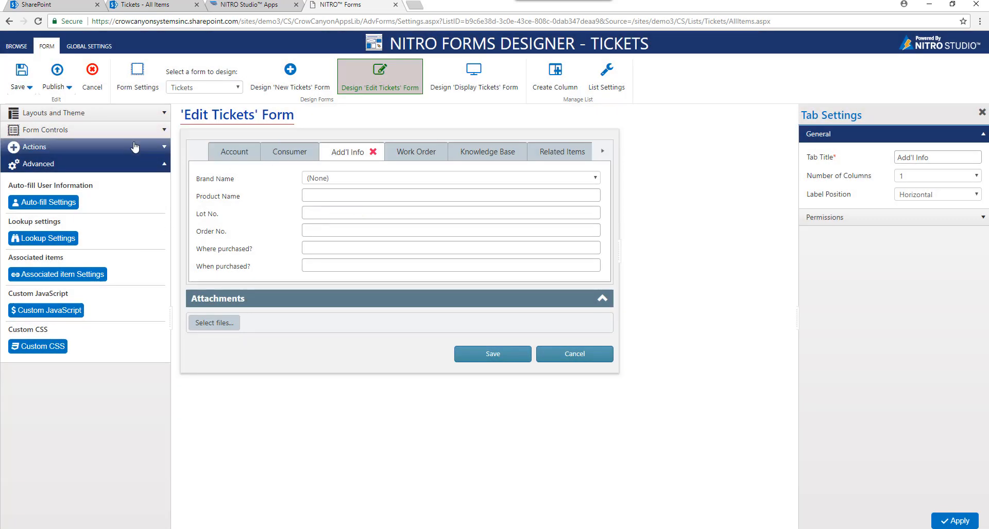
# Drag the Brand and Product columns onto the Add'l Info tab, then start publishing.
pyautogui.click(45, 130)
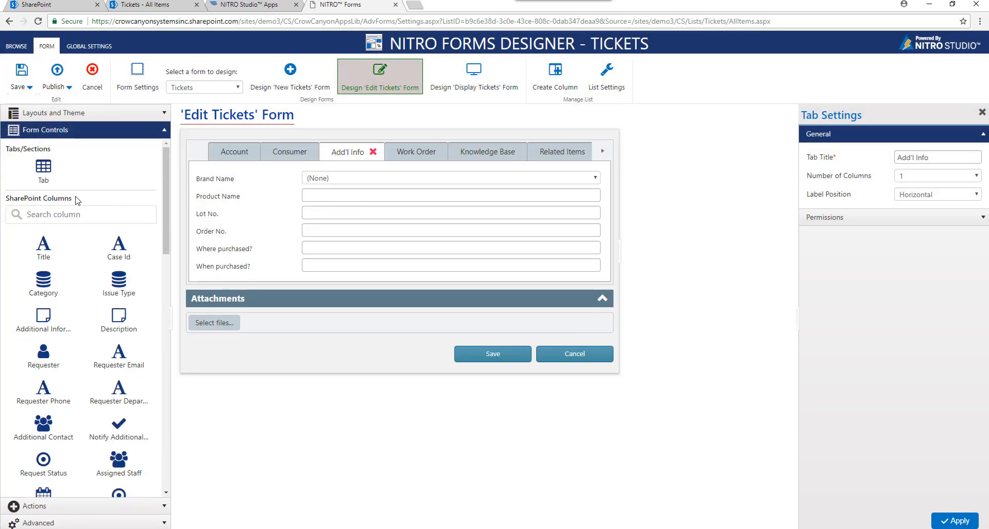
pyautogui.write('br')
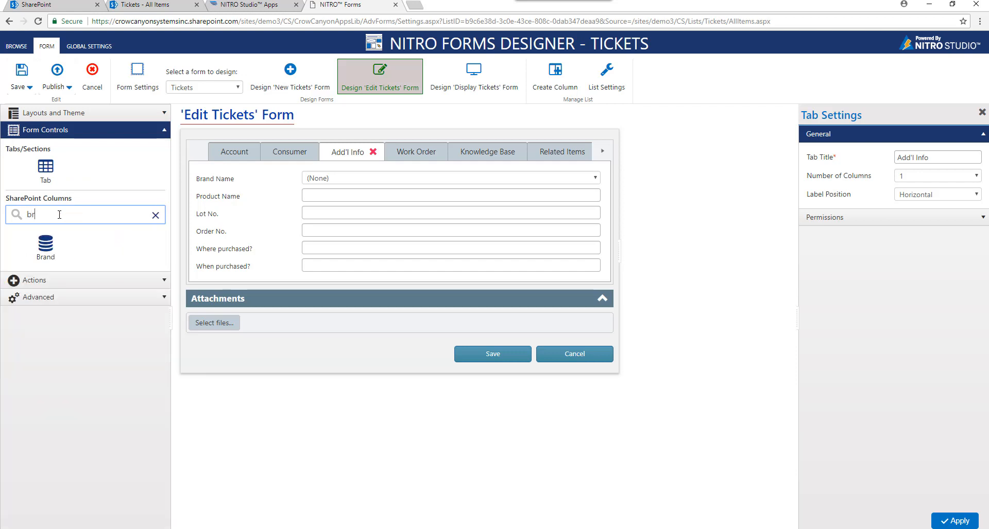
pyautogui.moveTo(45, 245); pyautogui.dragTo(221, 208)
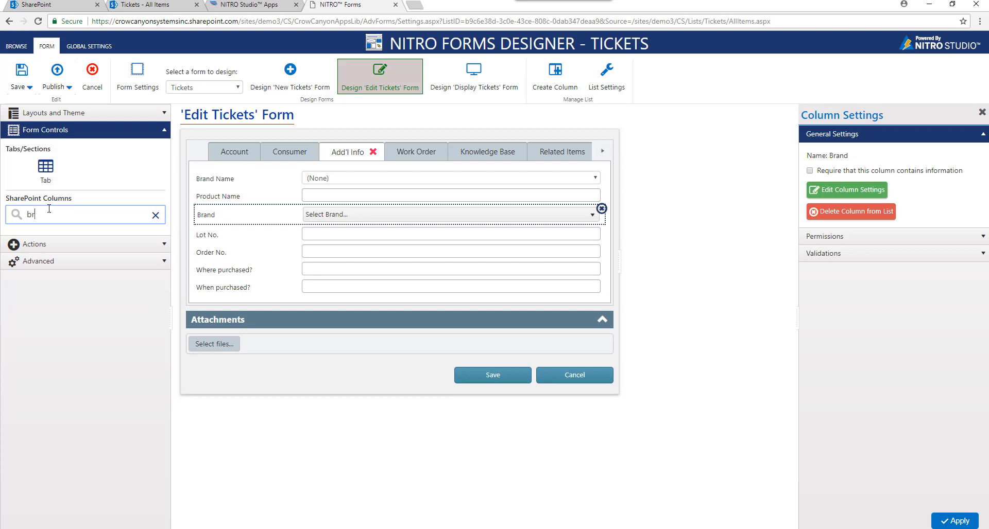
pyautogui.write('preod')
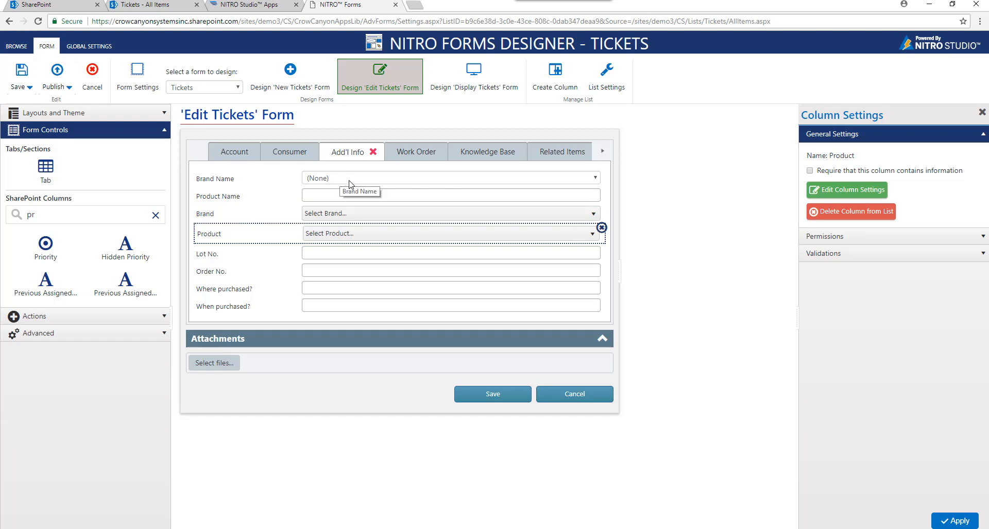
pyautogui.moveTo(313, 194)
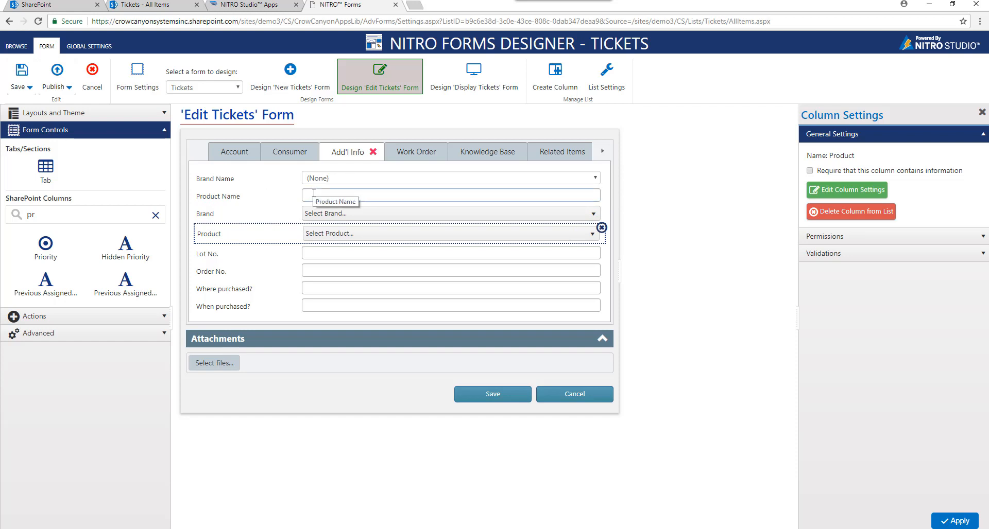
pyautogui.moveTo(239, 206)
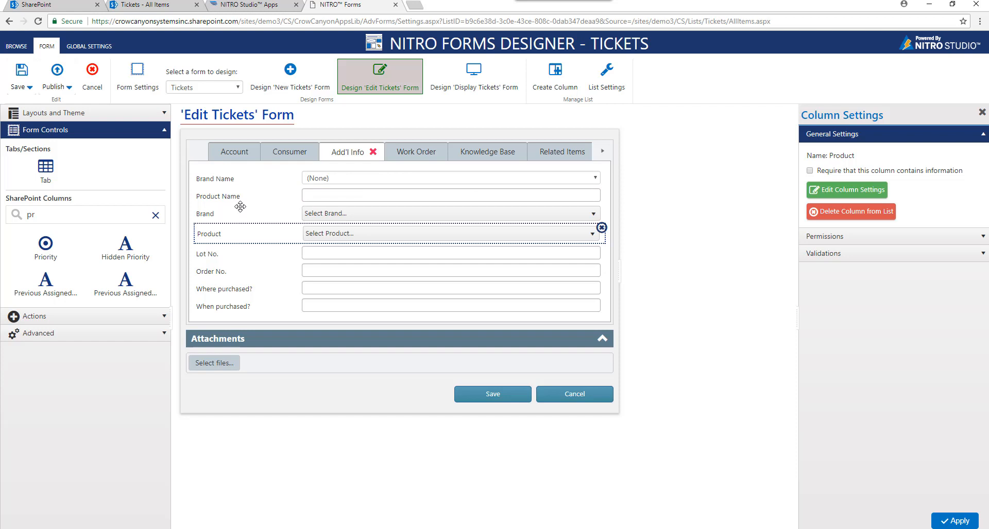
pyautogui.moveTo(237, 214)
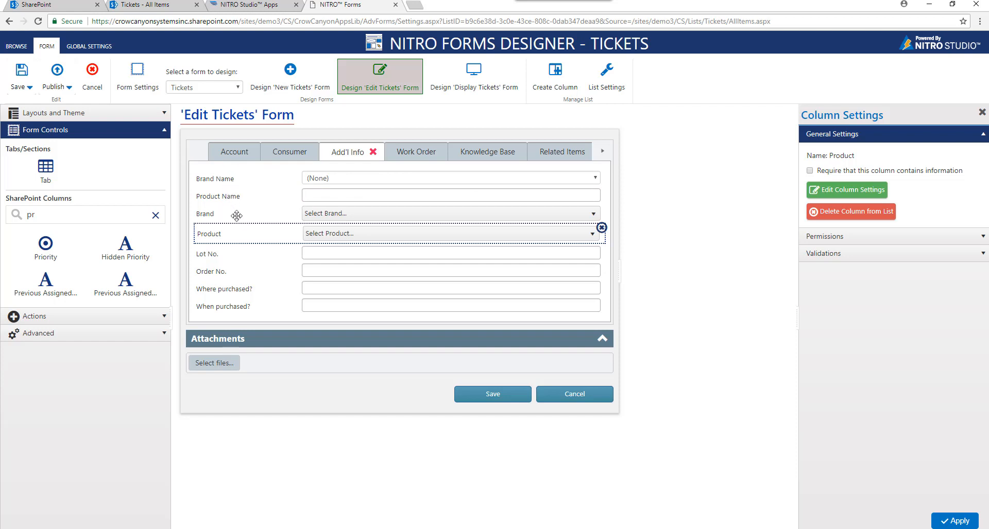
pyautogui.moveTo(249, 186)
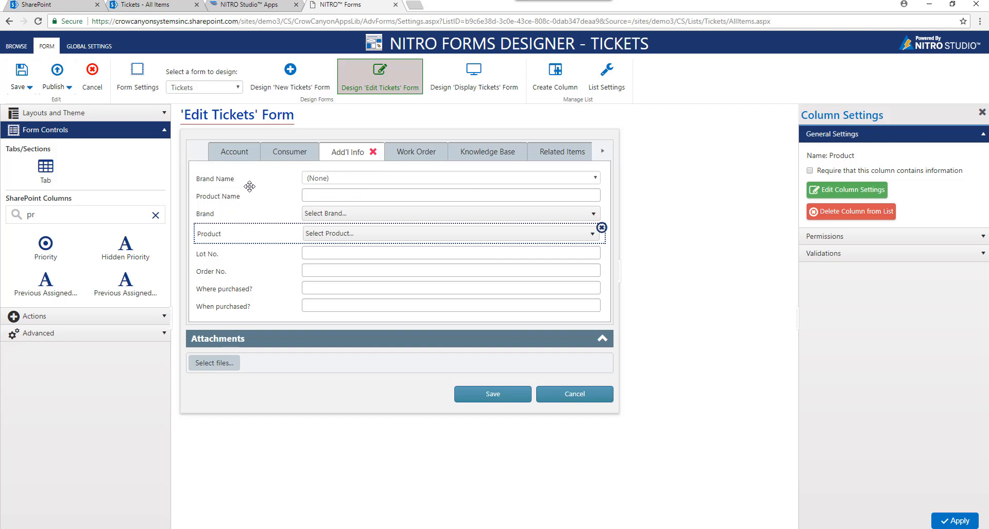
pyautogui.click(56, 70)
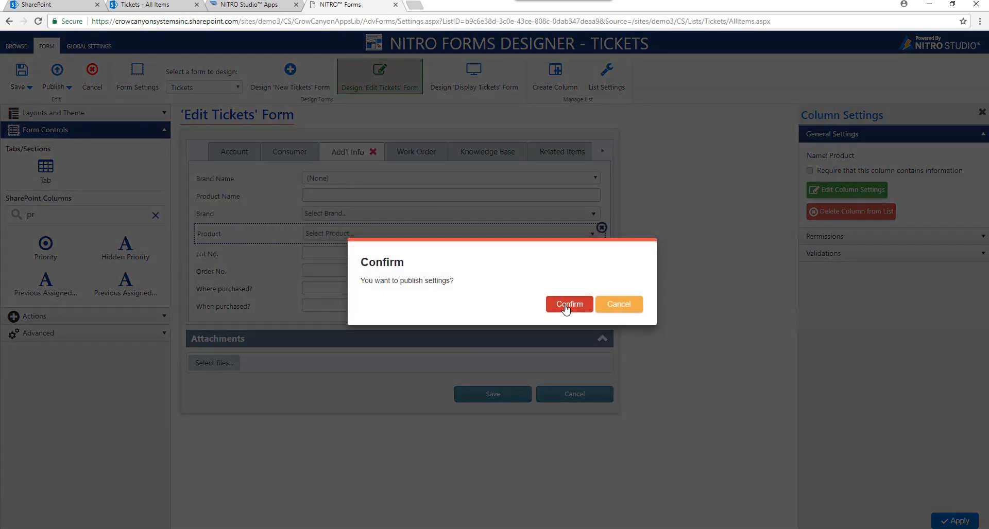
# Confirm publishing the updated form settings.
pyautogui.click(568, 304)
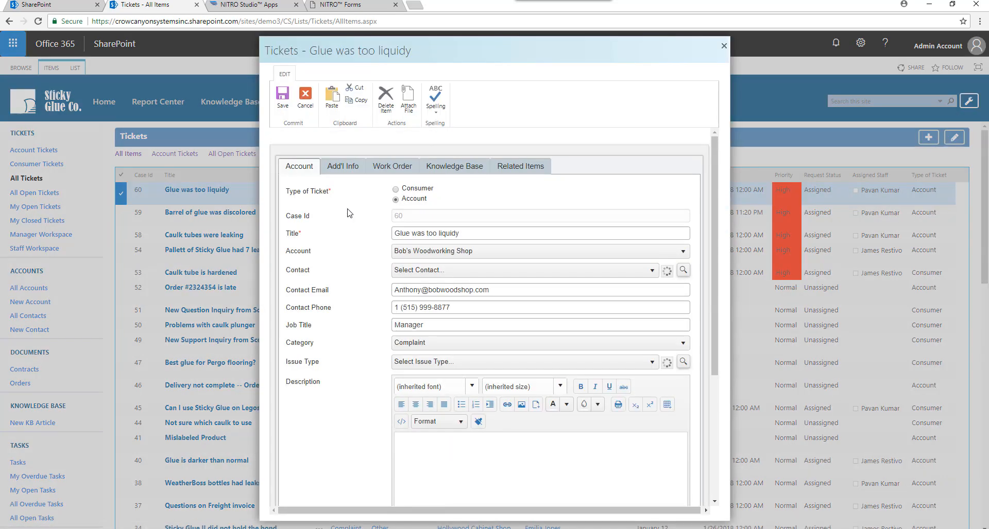
# On the ticket's Add'l Info tab, set the Brand lookup to Super Caulk.
pyautogui.click(342, 166)
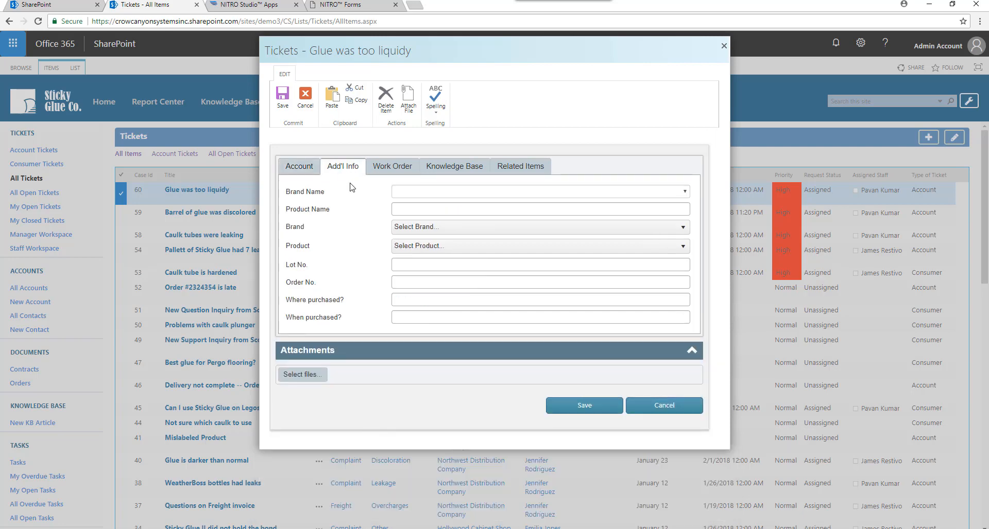
pyautogui.moveTo(686, 196)
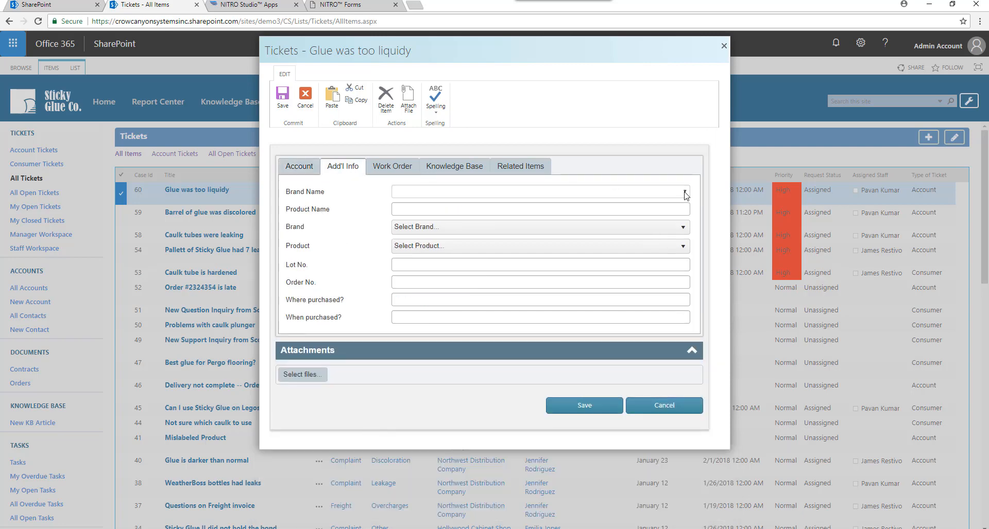
pyautogui.click(539, 191)
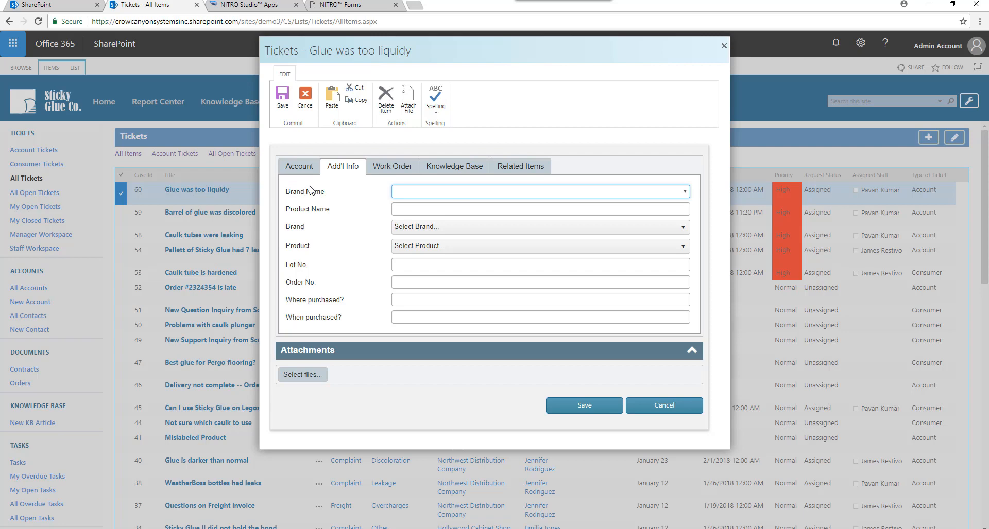
pyautogui.moveTo(309, 246)
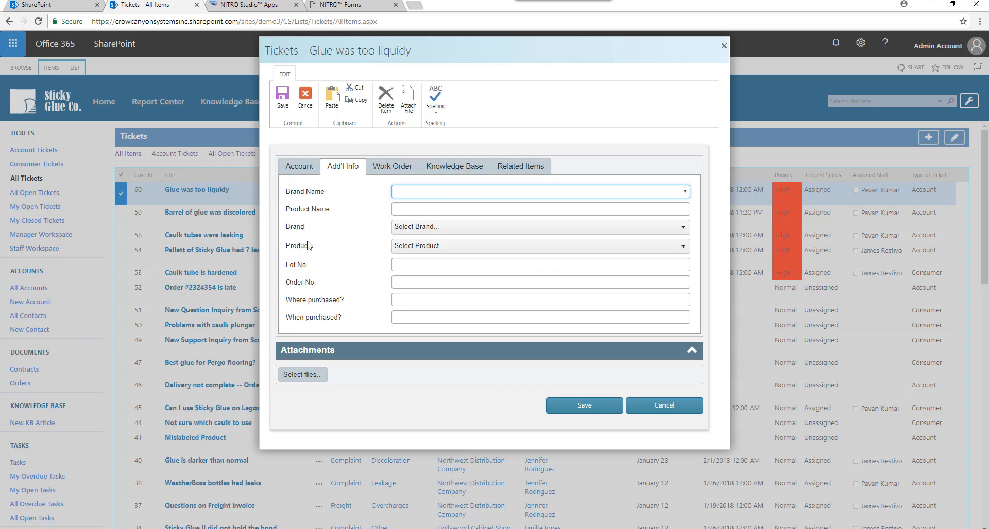
pyautogui.click(539, 227)
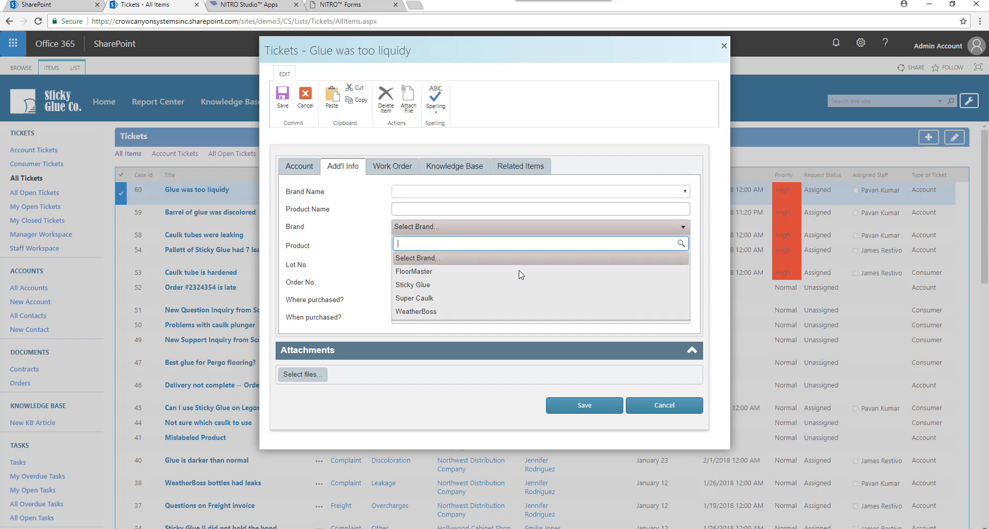
pyautogui.click(412, 285)
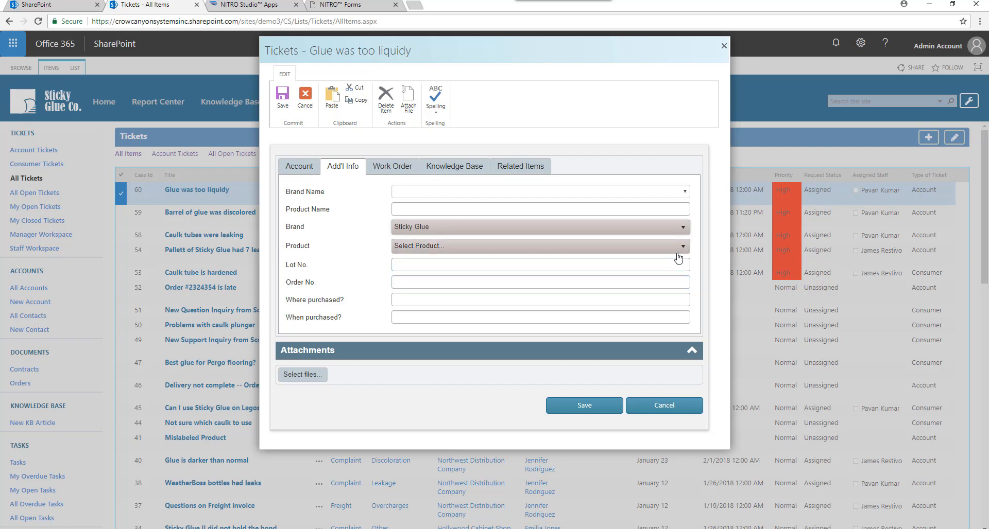
pyautogui.click(539, 245)
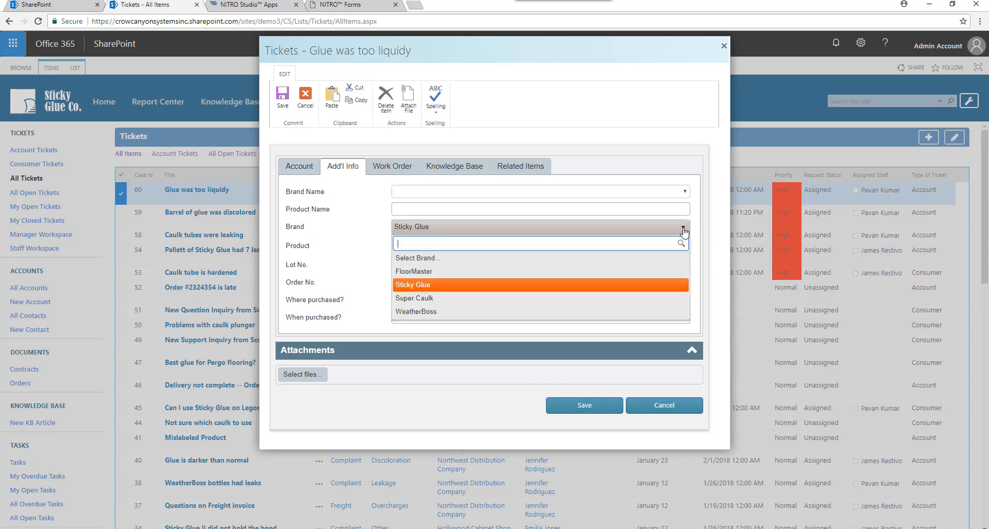
pyautogui.click(413, 298)
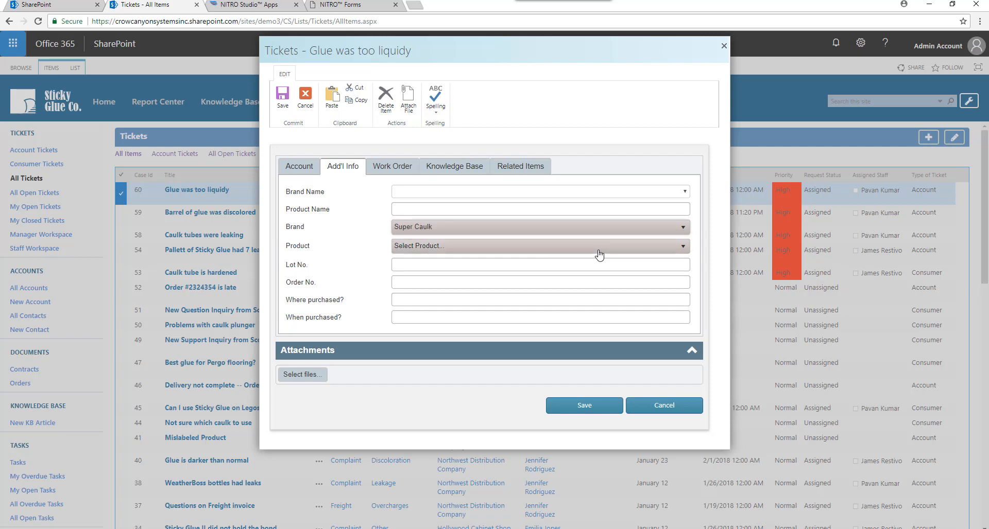
# Choose SC New Formula II from the filtered products and return to the form designer.
pyautogui.click(682, 245)
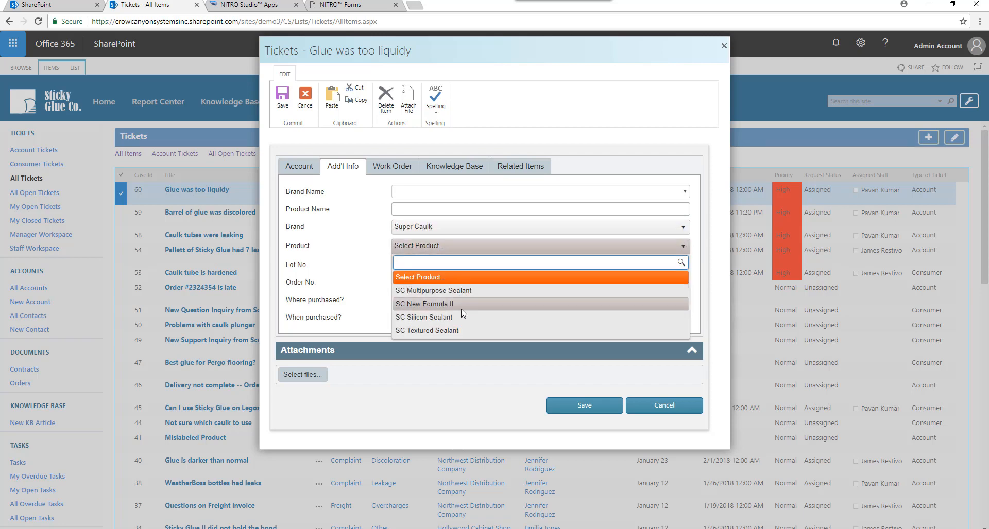
pyautogui.click(424, 304)
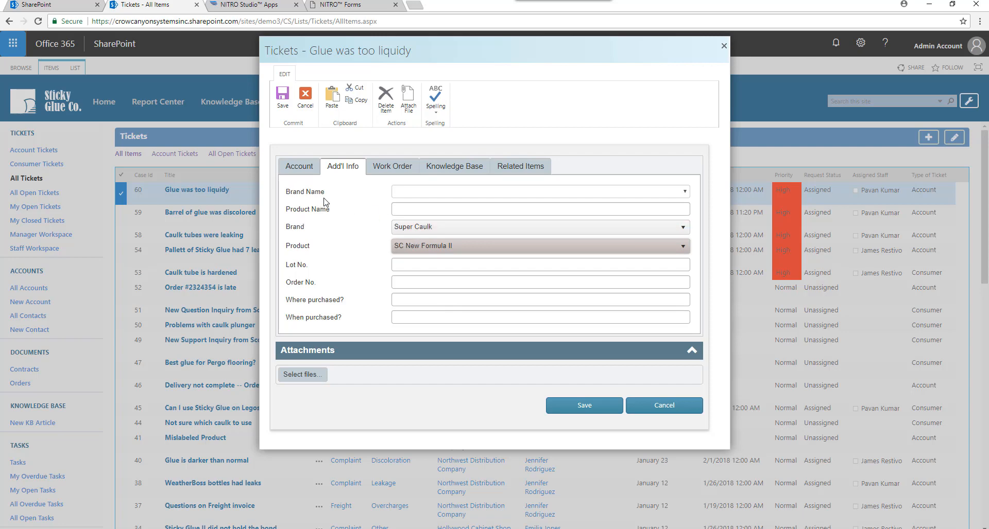
pyautogui.moveTo(386, 216)
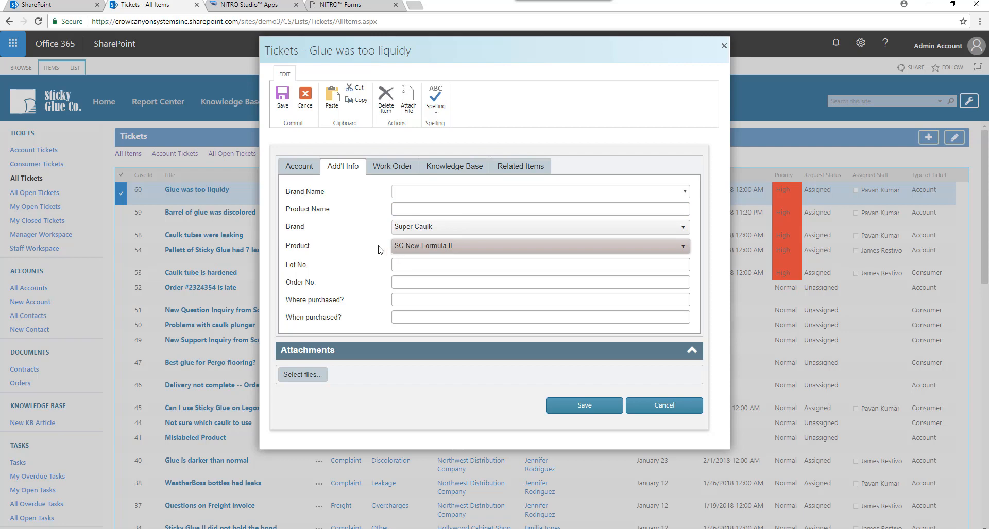
pyautogui.click(663, 405)
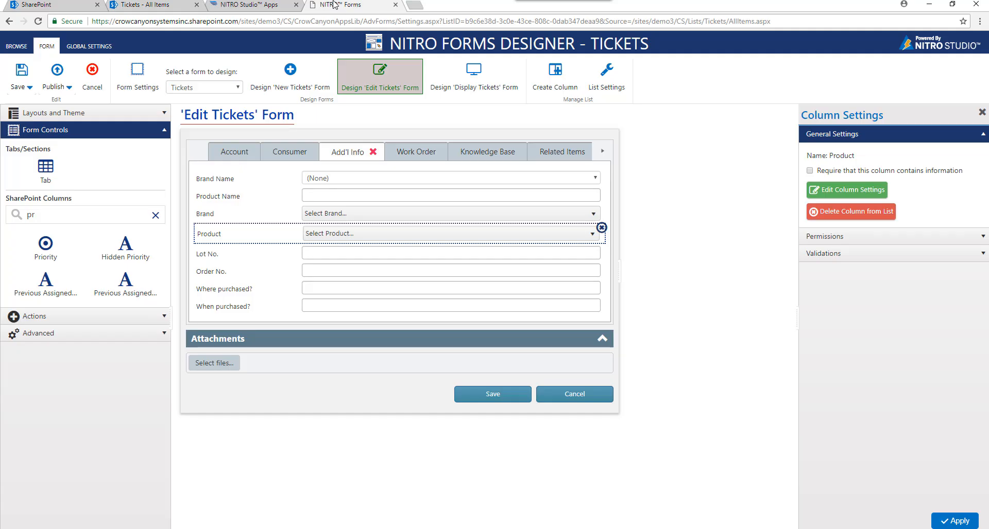
pyautogui.moveTo(599, 178)
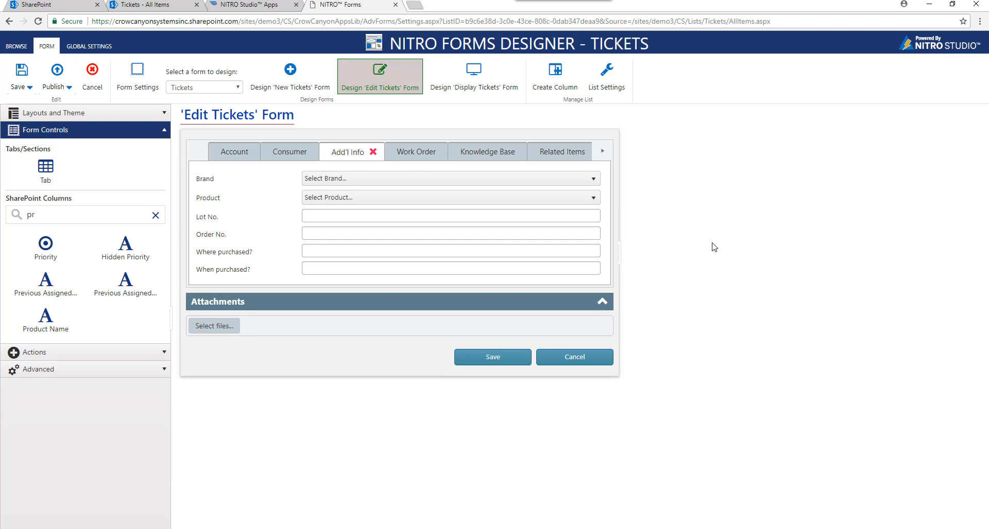
pyautogui.moveTo(338, 223)
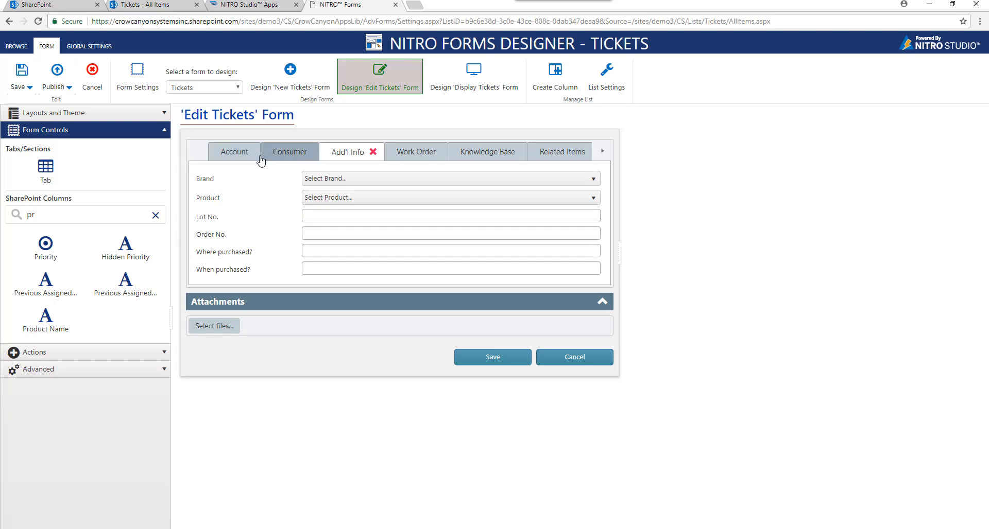
# Switch to the form's Account tab in the designer.
pyautogui.click(234, 152)
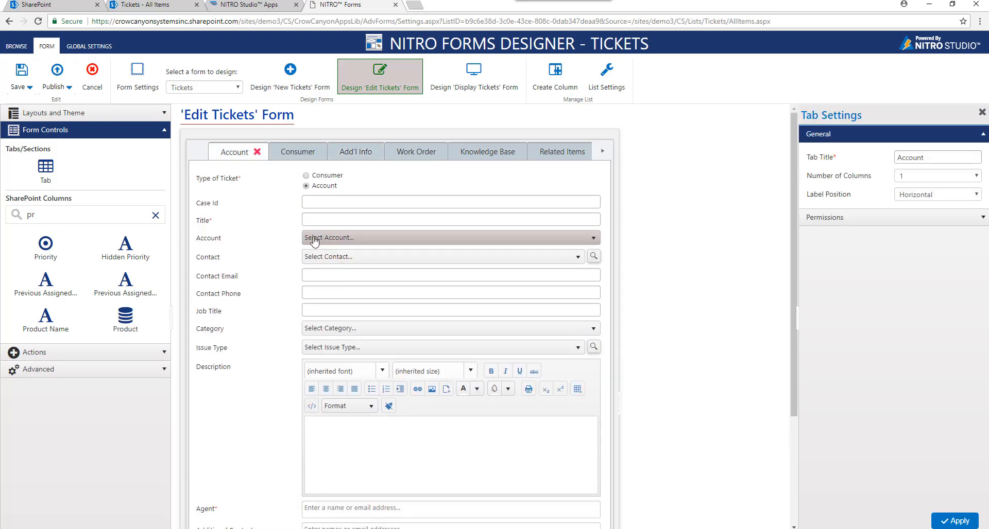
pyautogui.moveTo(329, 350)
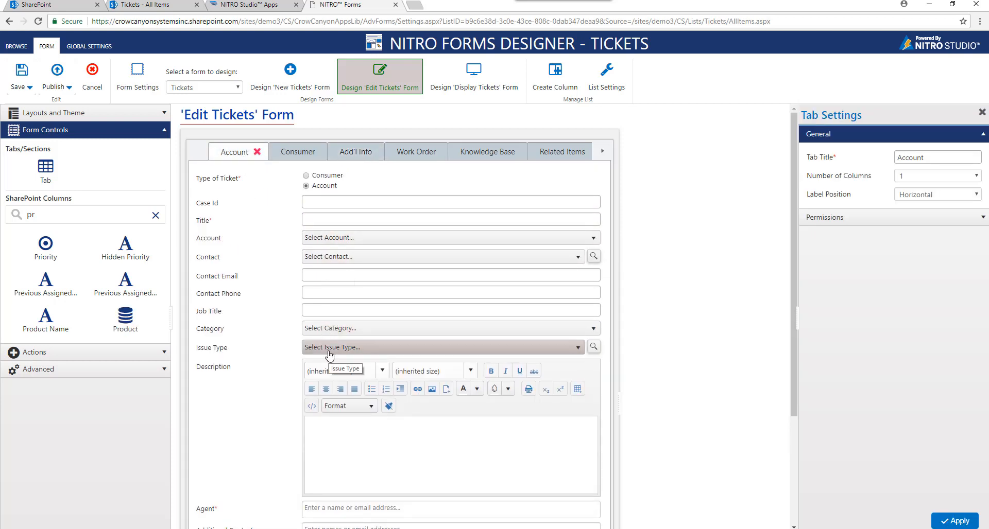
pyautogui.moveTo(714, 206)
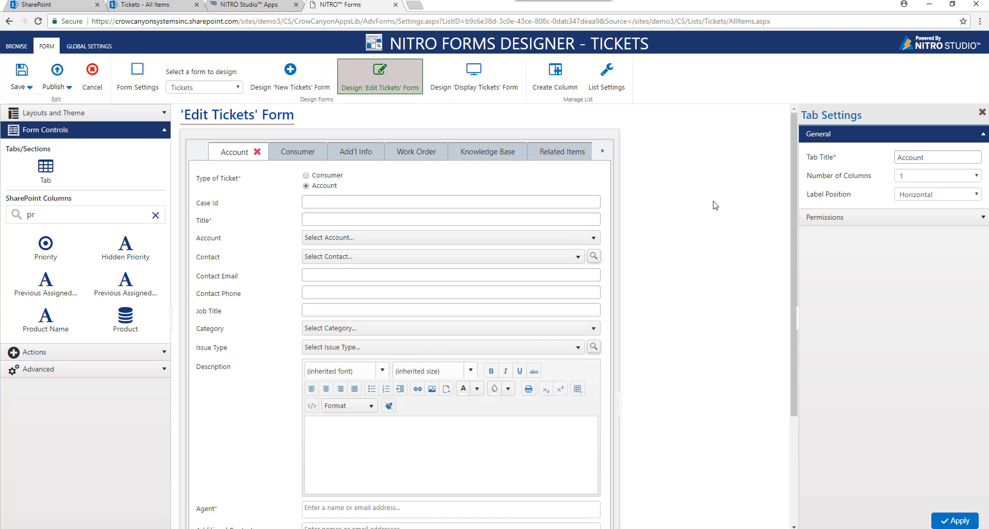